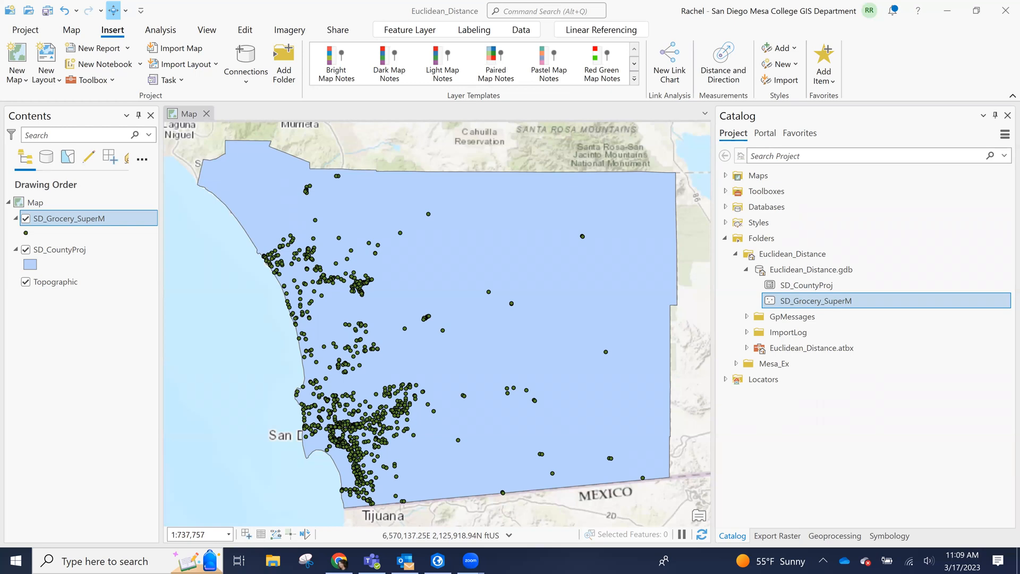
mouse_move(451, 489)
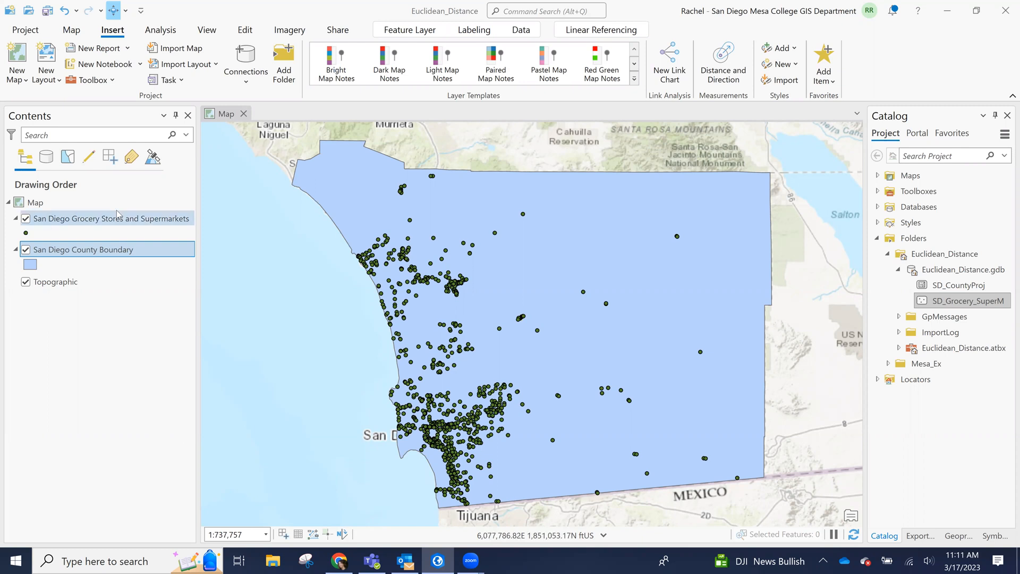
mouse_move(117, 218)
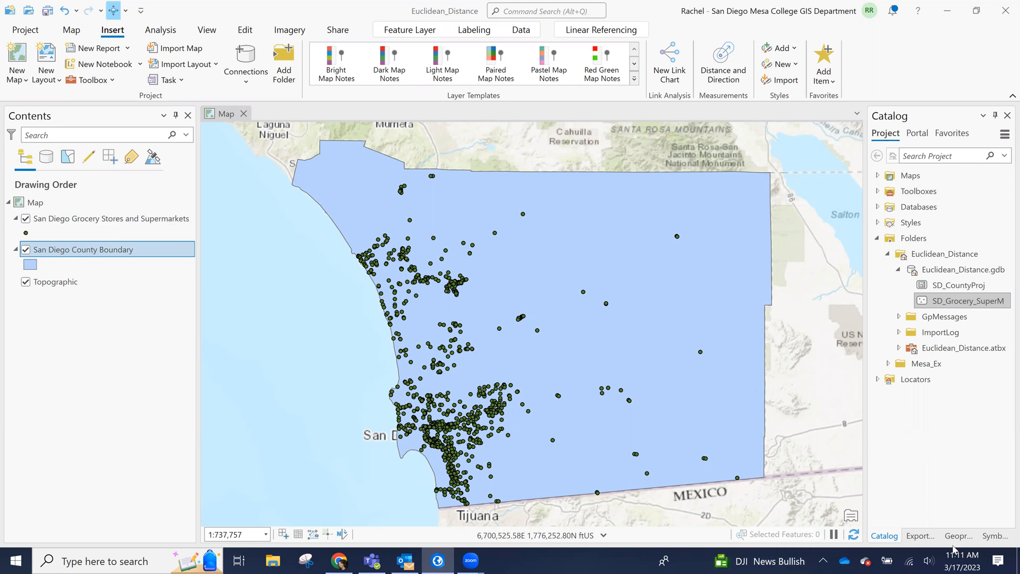
- Locate and launch the Distance Accumulation tool from the Geoprocessing pane
click(958, 536)
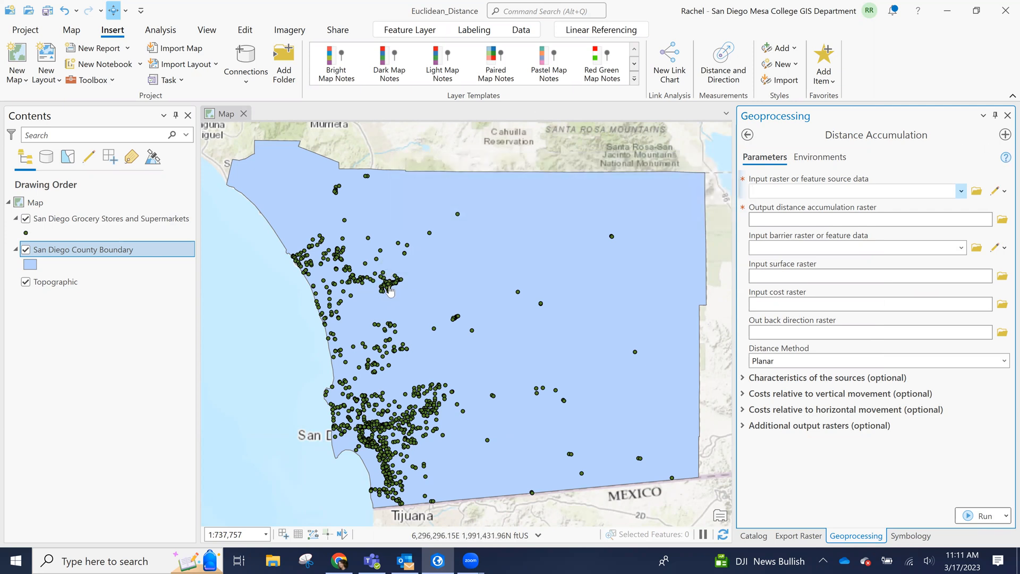
mouse_move(434, 299)
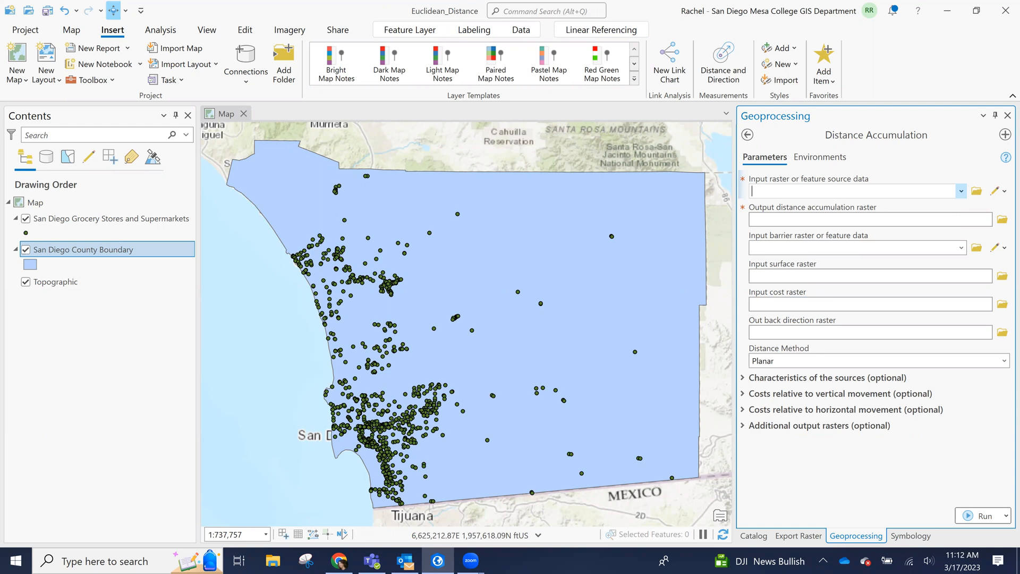
click(852, 190)
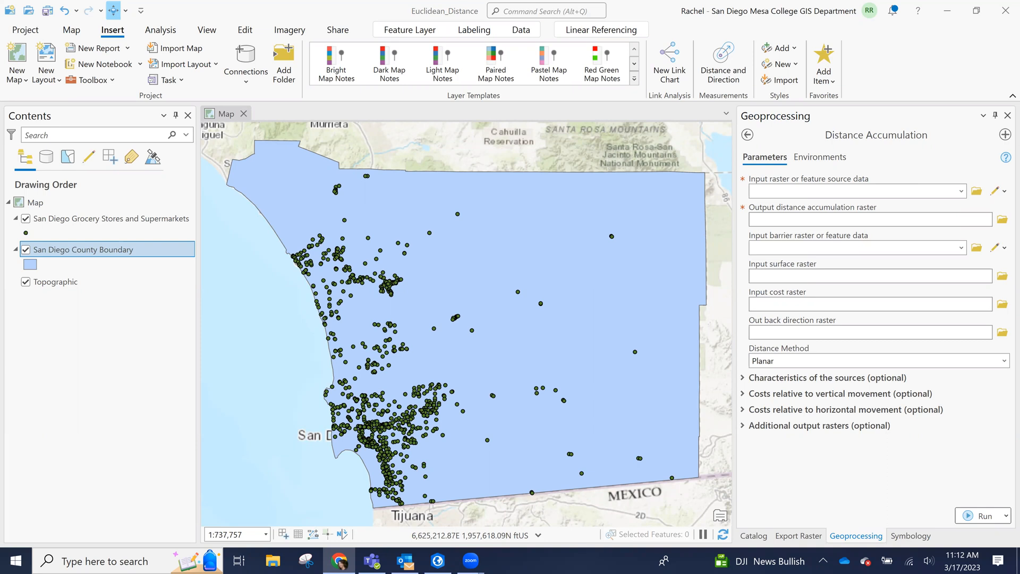
mouse_move(752, 181)
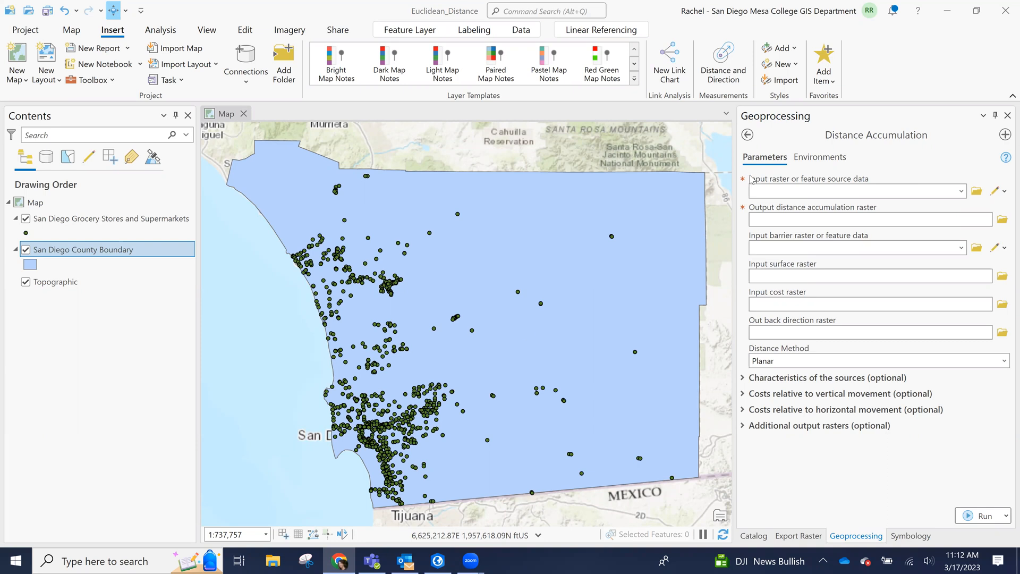
- Set environments: output coordinate system and extent from the grocery stores layer, county boundary as mask
click(819, 157)
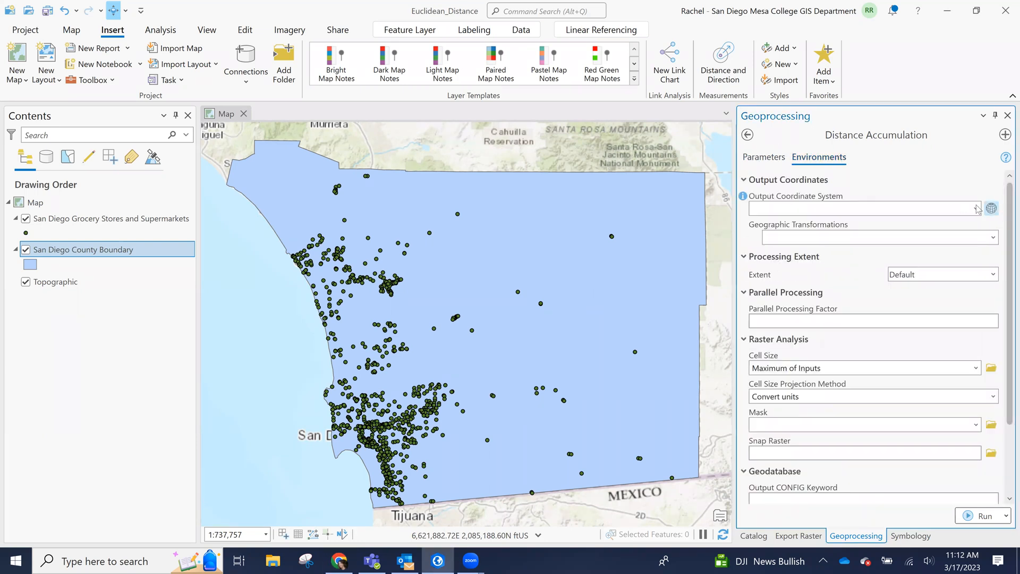
click(976, 208)
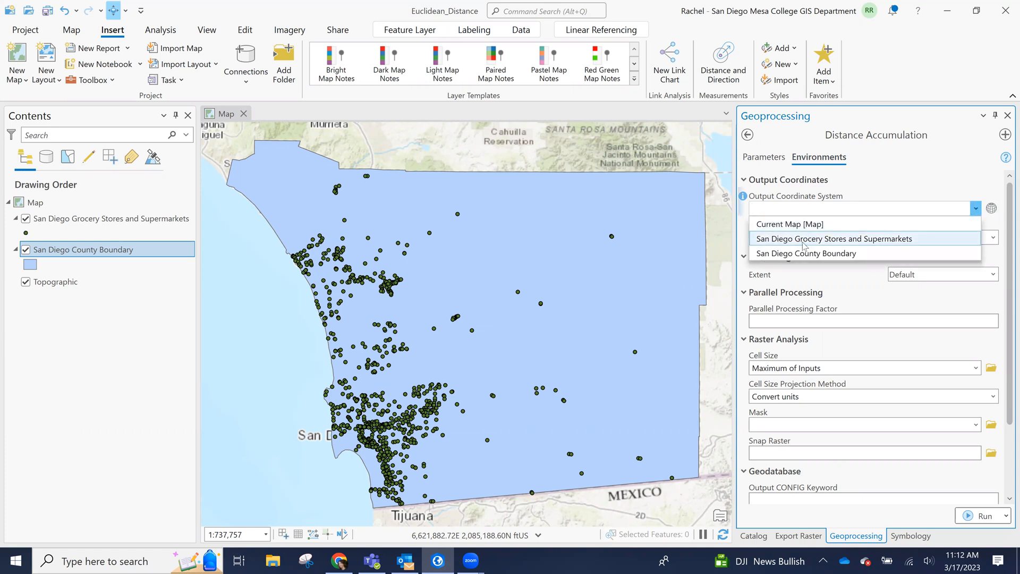
click(832, 238)
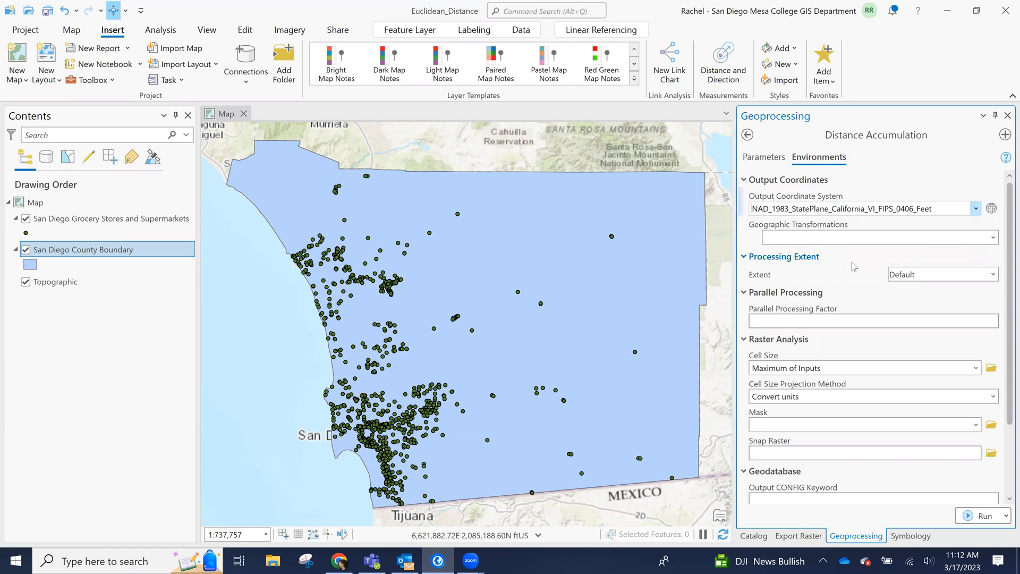
click(991, 274)
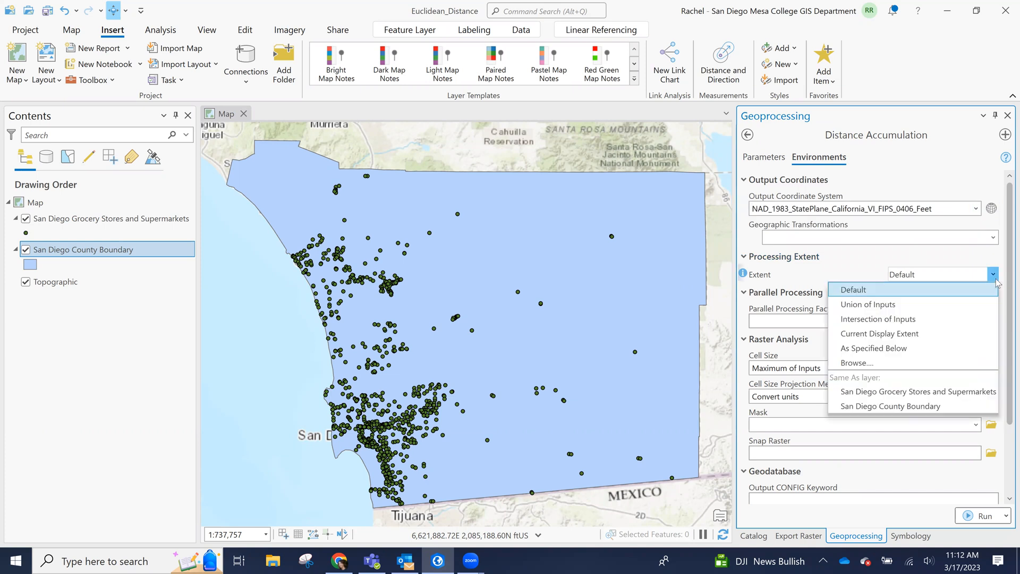
mouse_move(917, 391)
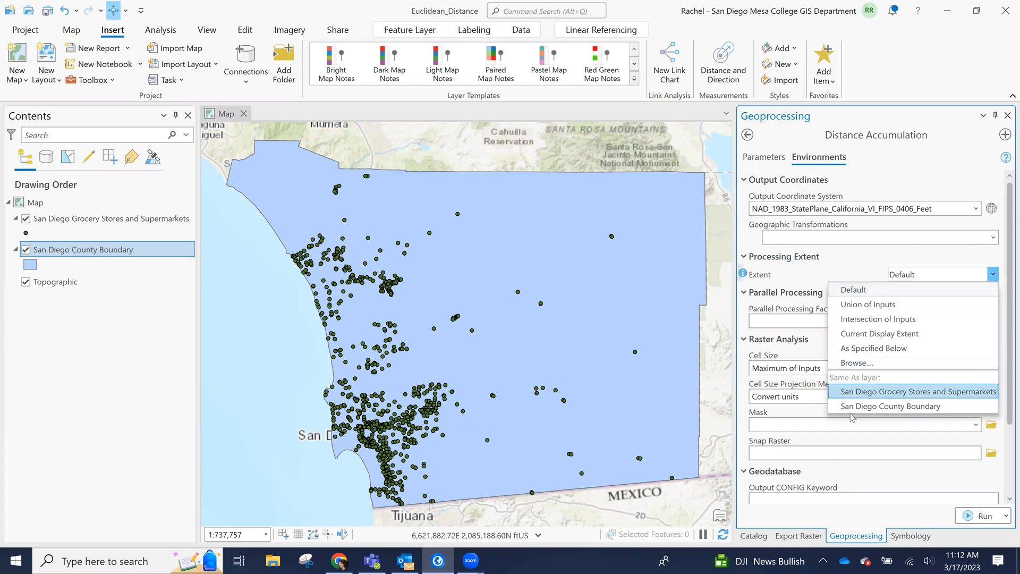
click(874, 347)
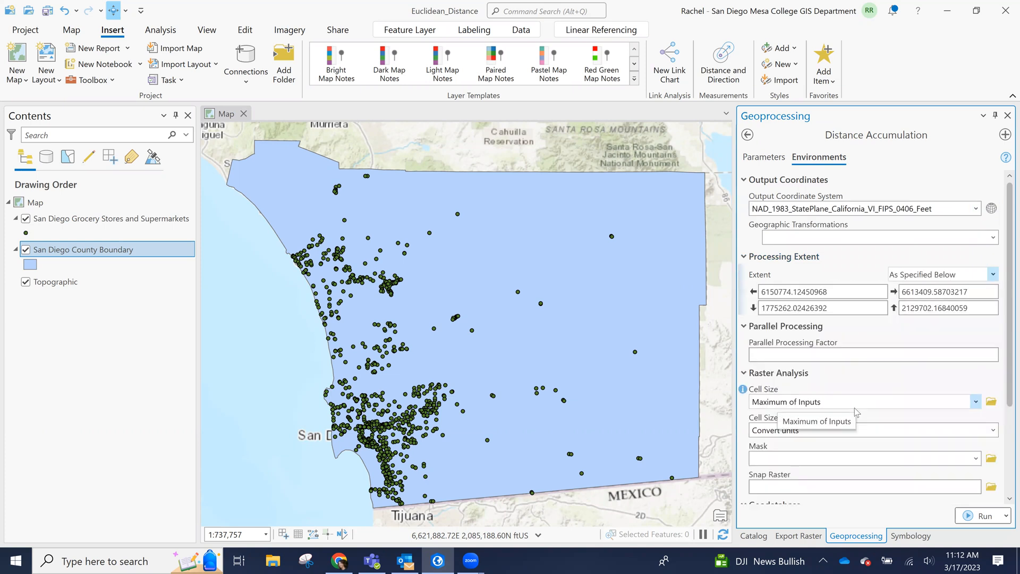
scroll(down, 3)
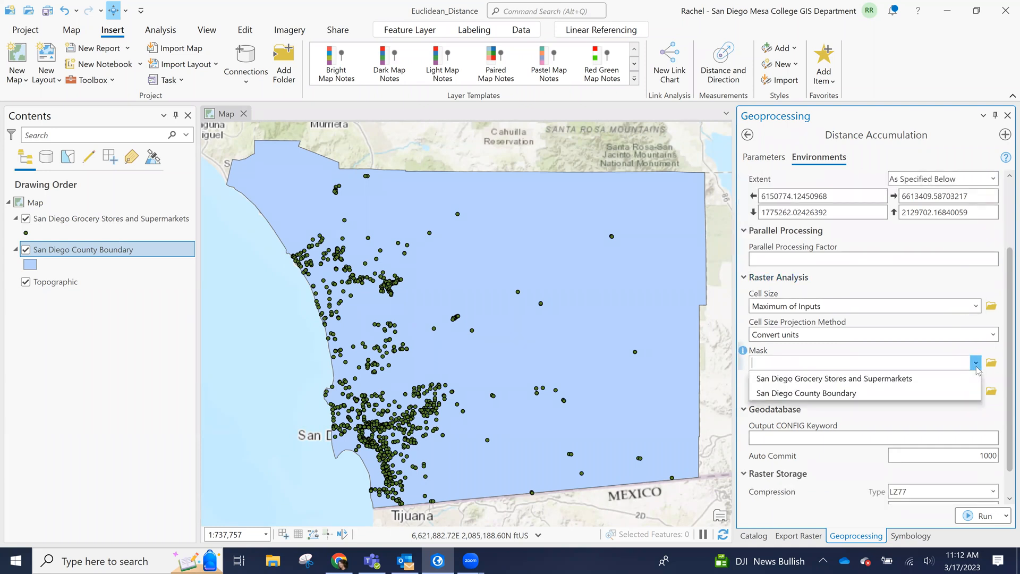
click(805, 392)
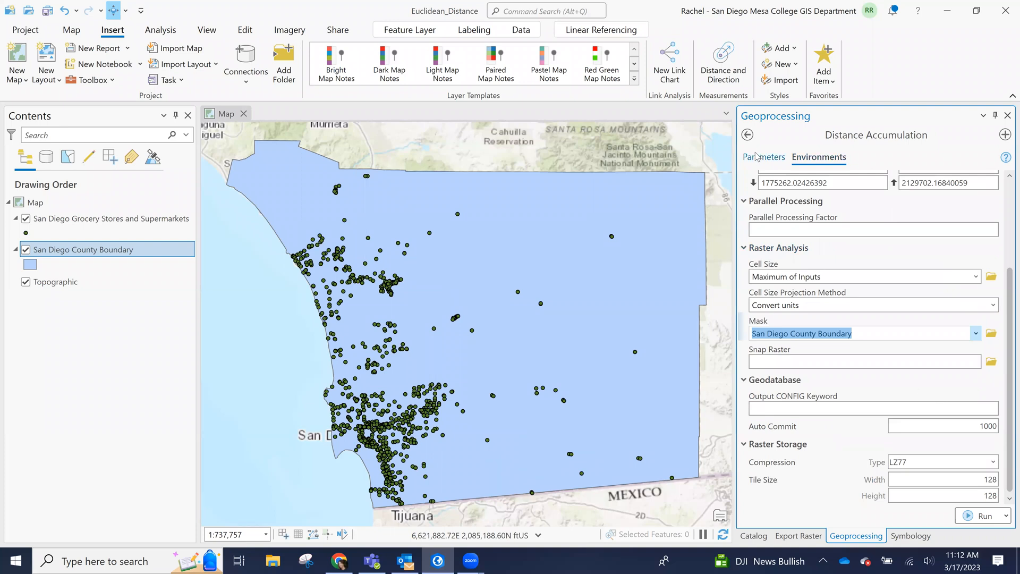
- Use the grocery stores layer as source and name the output raster Distance_Stores
click(764, 157)
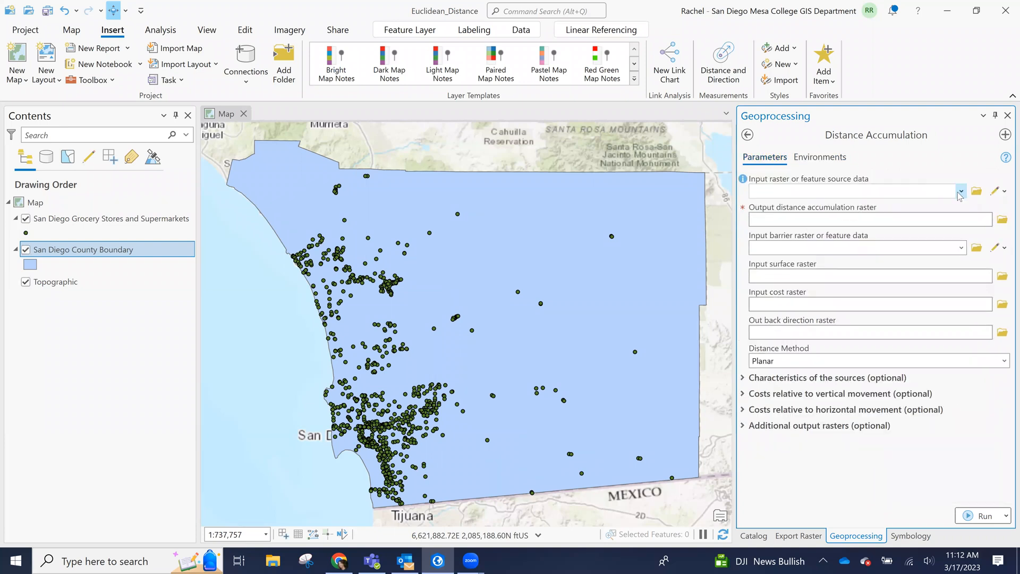
click(960, 190)
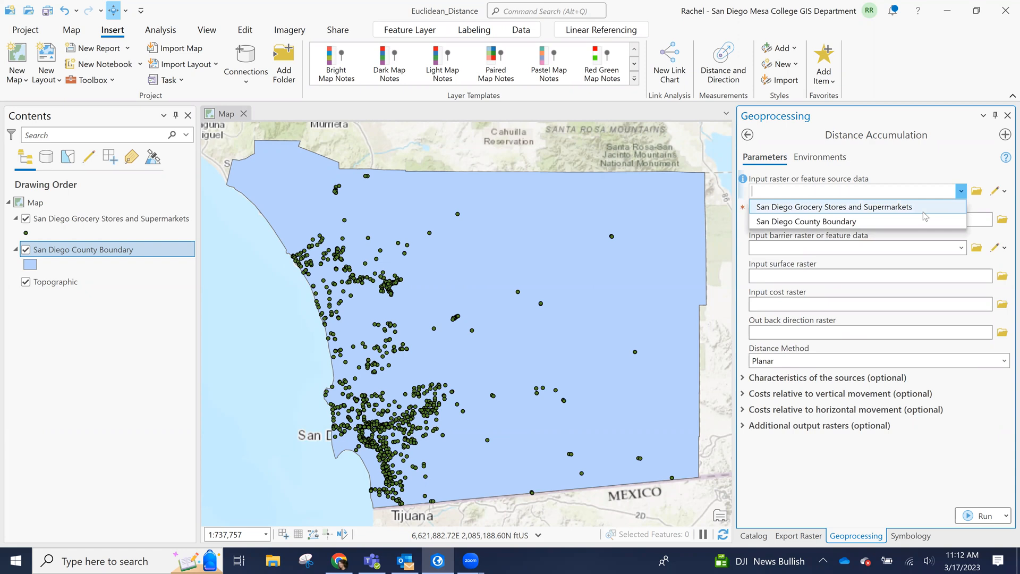
click(834, 207)
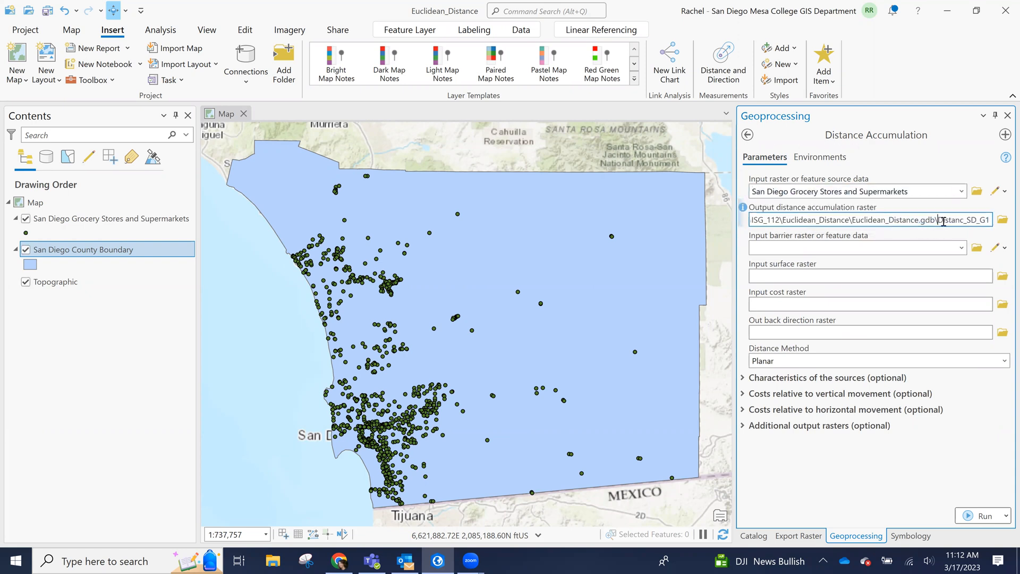
double_click(962, 219)
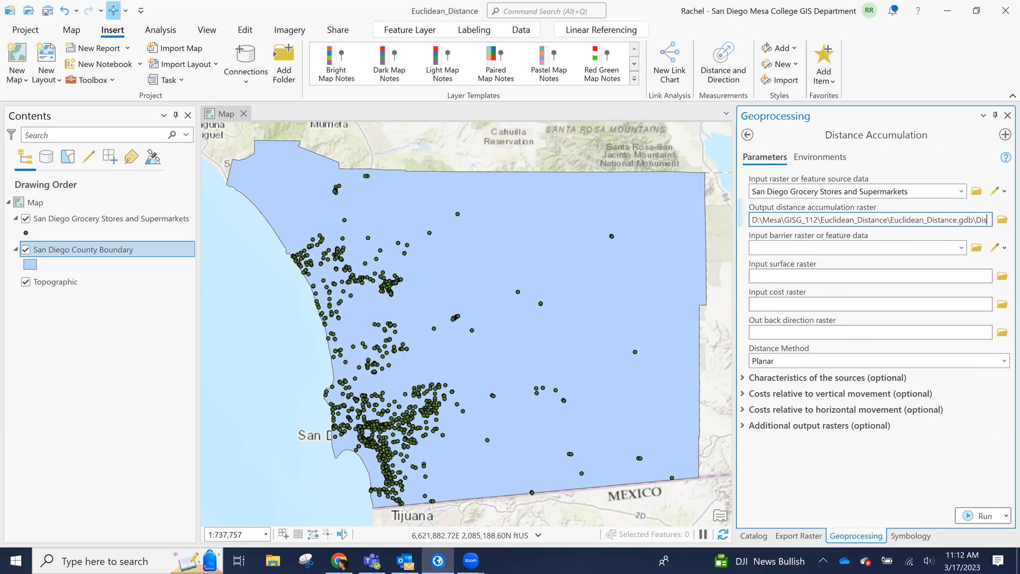
text(Distance_Stores)
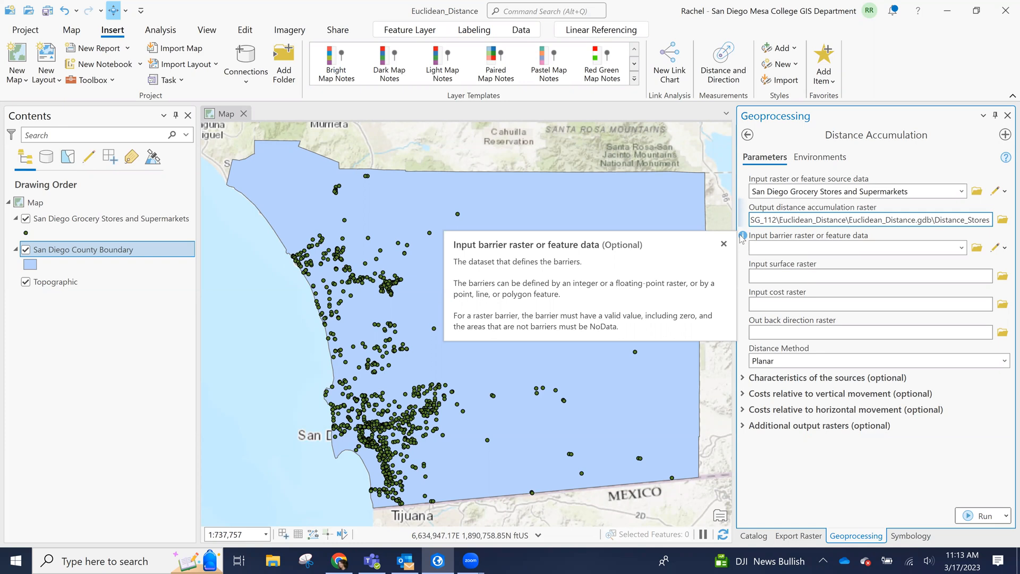
mouse_move(744, 265)
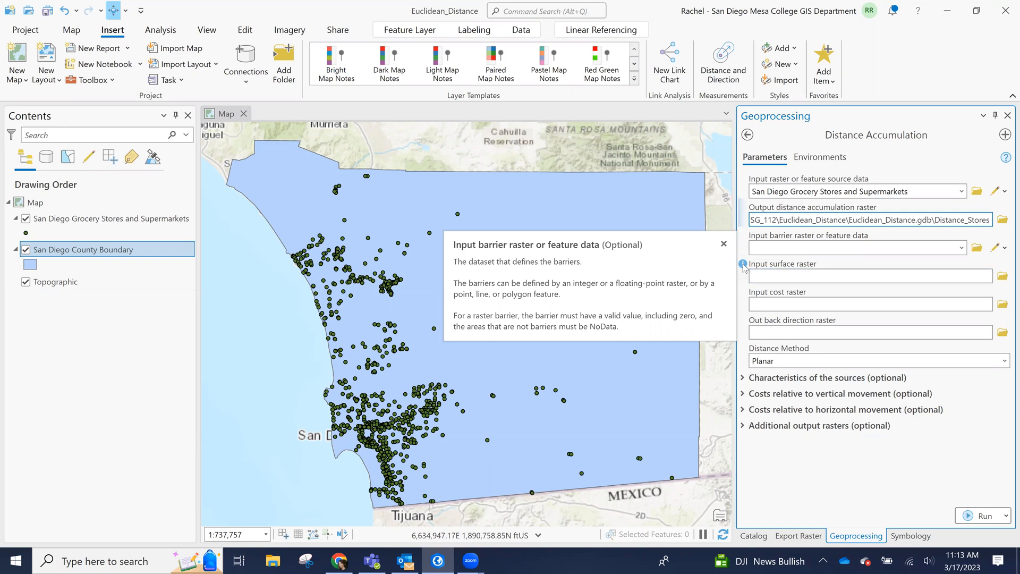
mouse_move(744, 264)
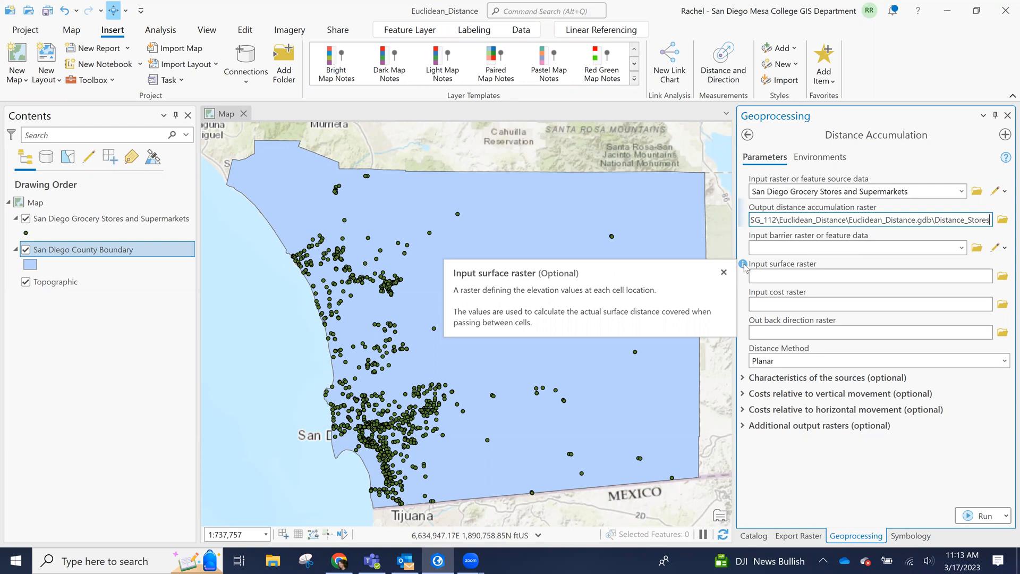
mouse_move(748, 271)
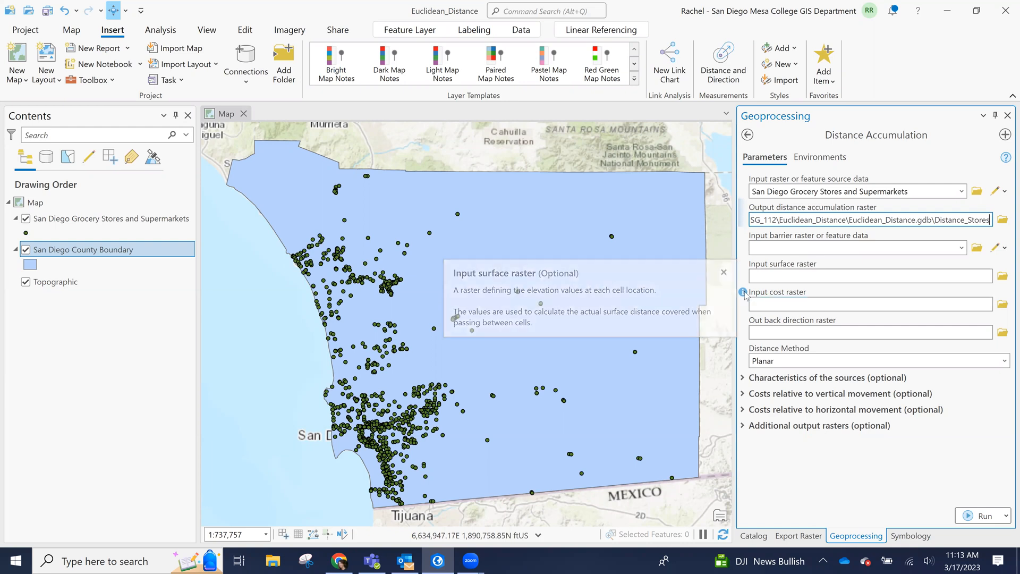
mouse_move(745, 295)
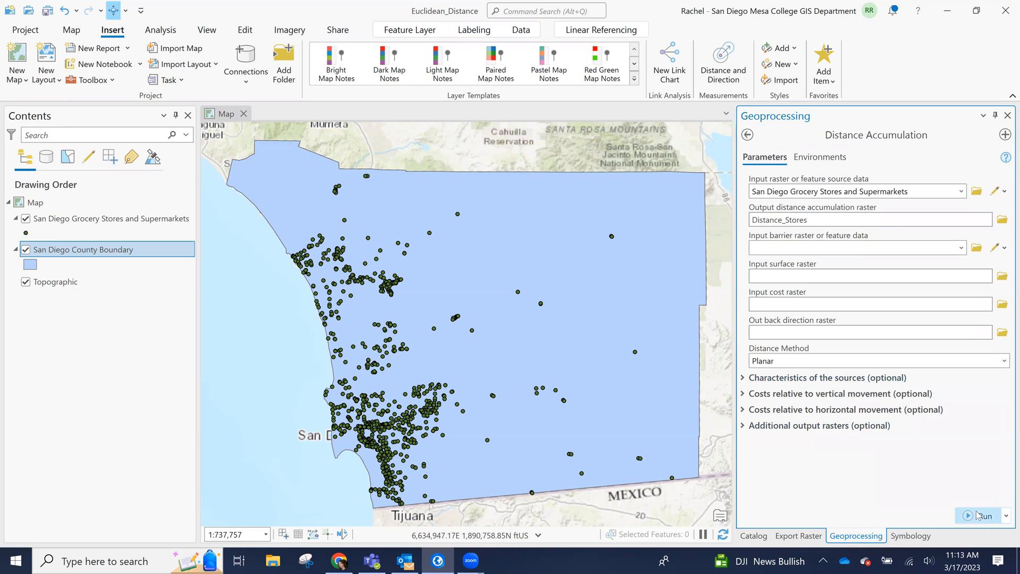
- Run Distance Accumulation to create the Distance_Stores raster and review the run warnings
click(983, 514)
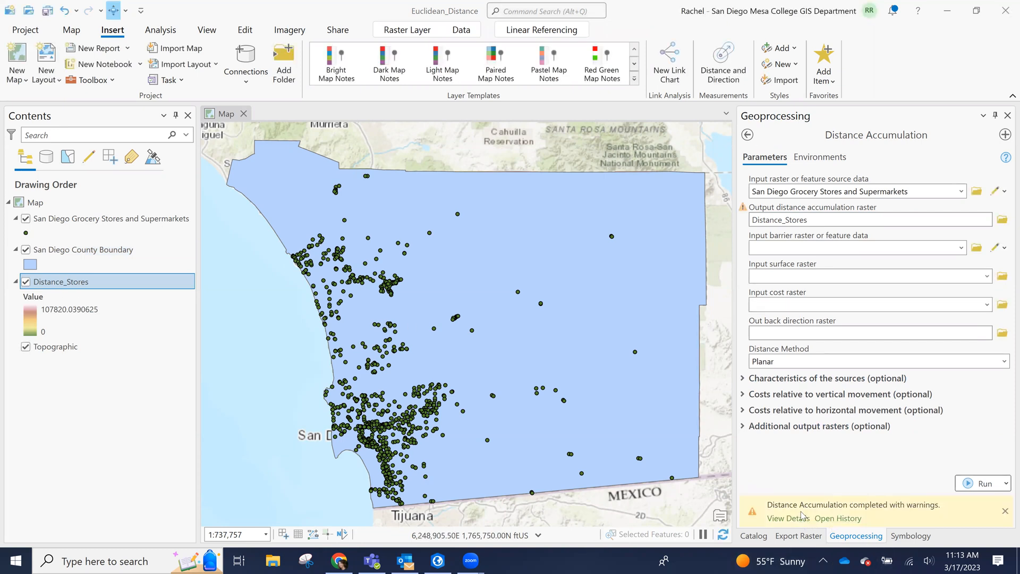
click(786, 518)
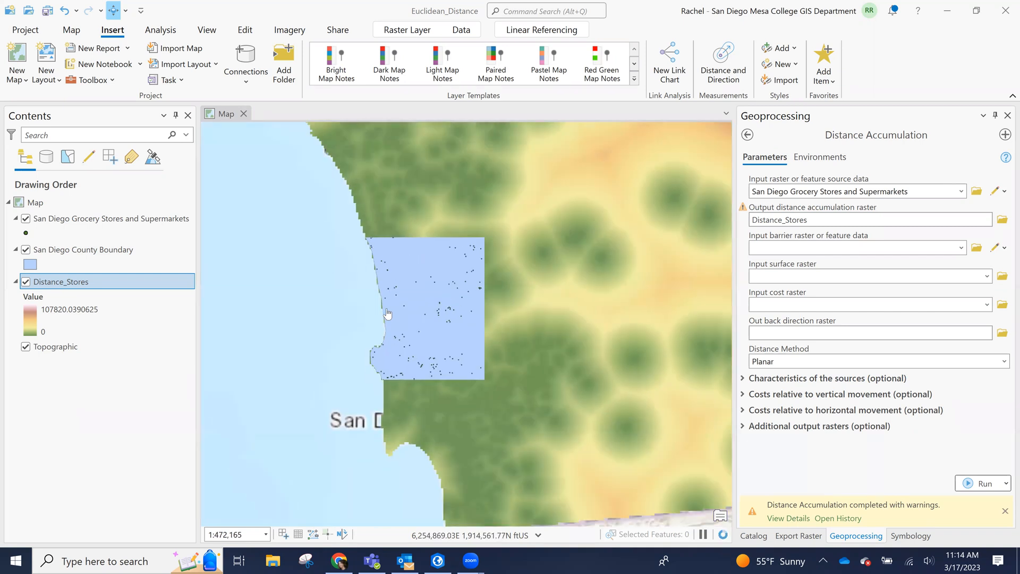
scroll(down, 3)
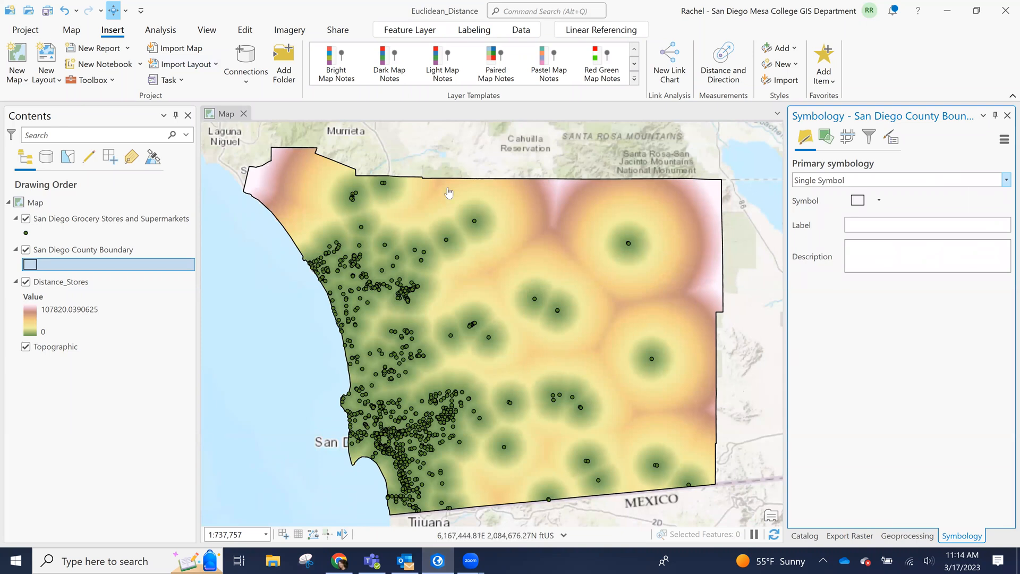
mouse_move(340, 465)
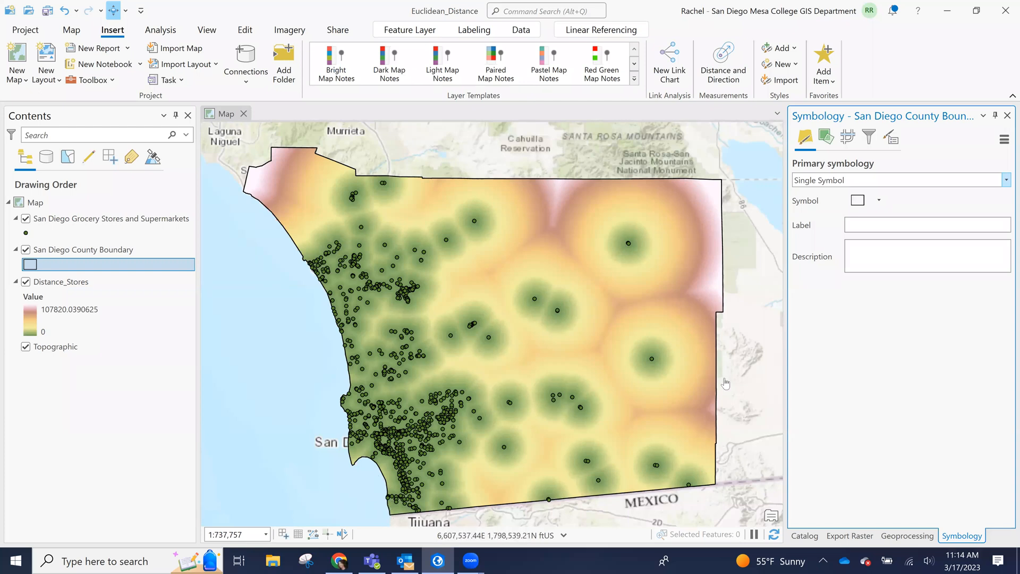
mouse_move(247, 243)
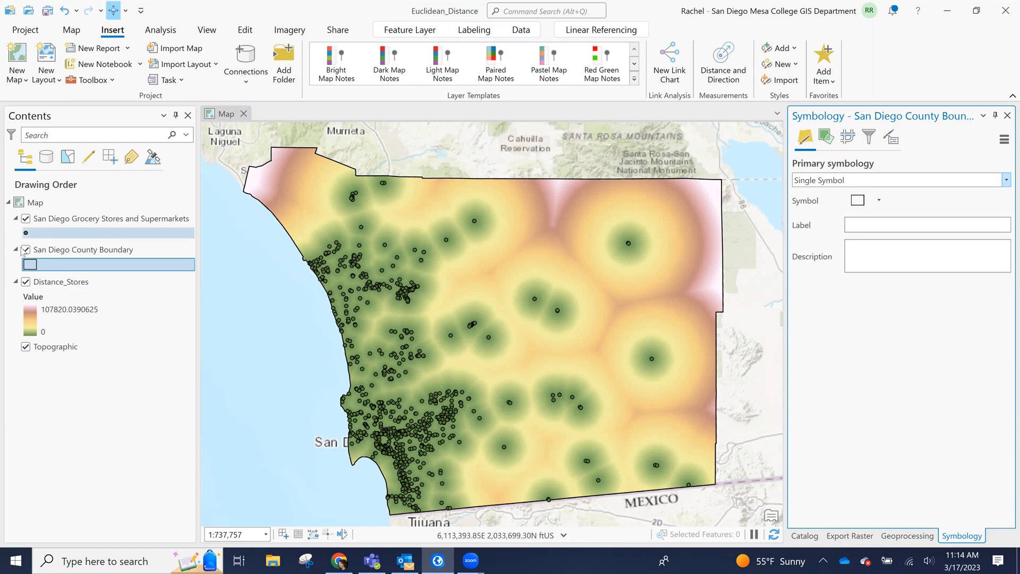
- Hide the grocery store points and check the Distance_Stores raster's data source in Layer Properties
click(25, 217)
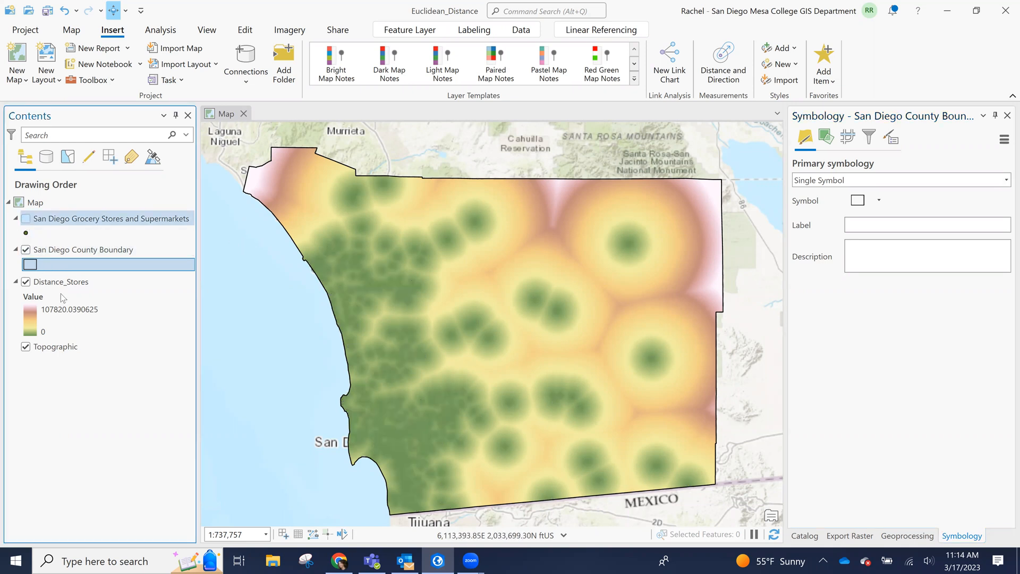
click(26, 219)
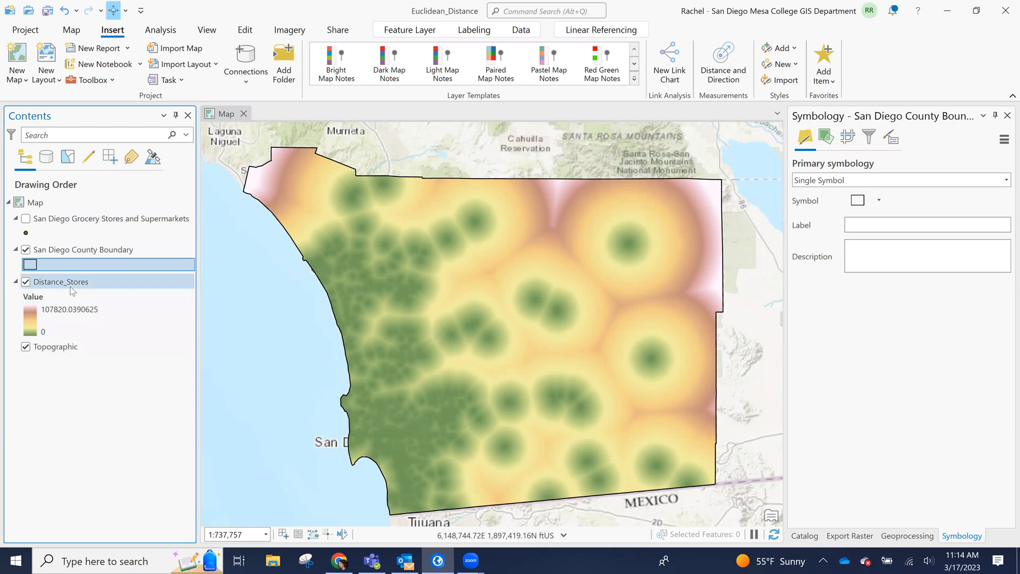
click(62, 280)
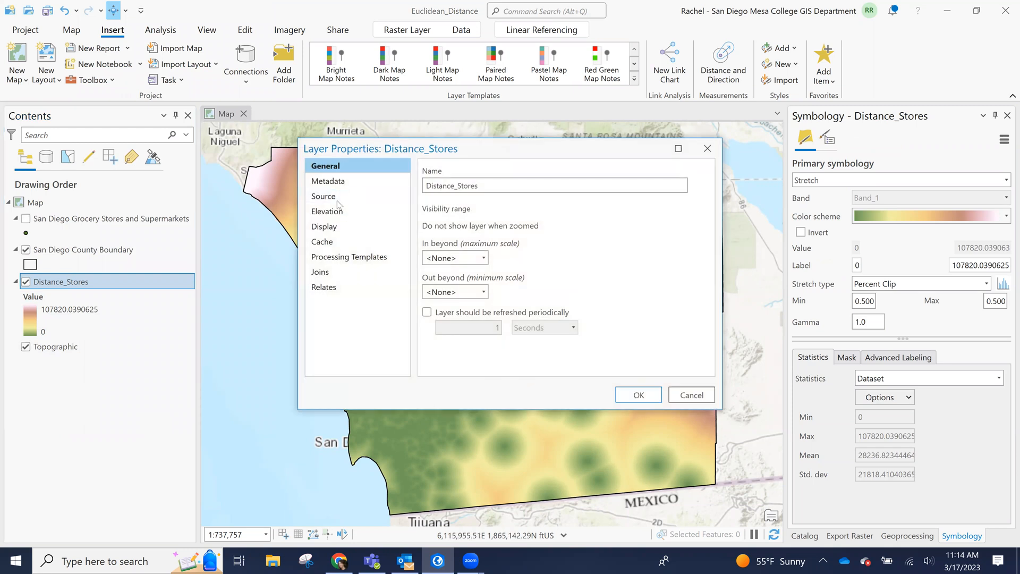
click(323, 195)
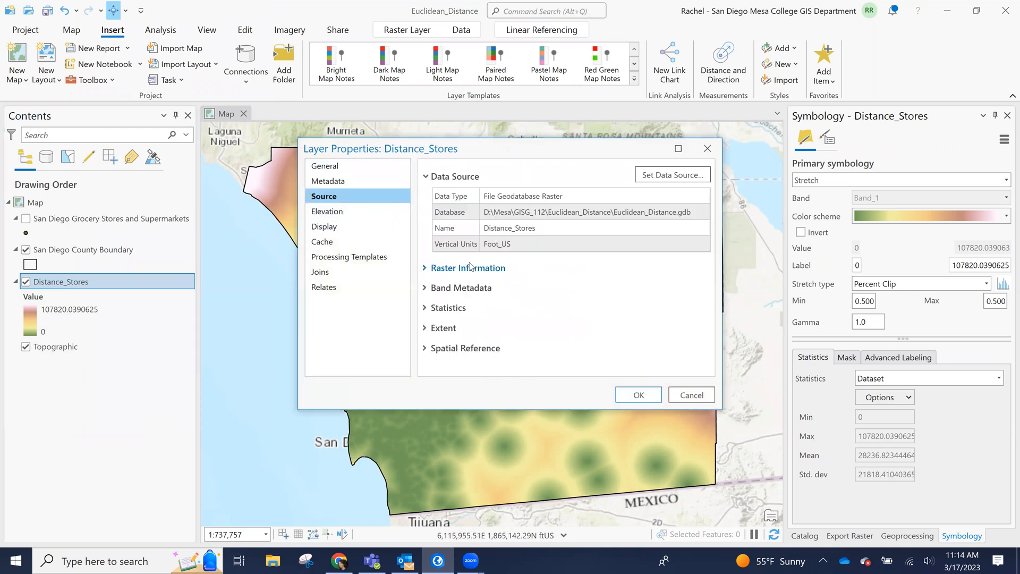
click(636, 396)
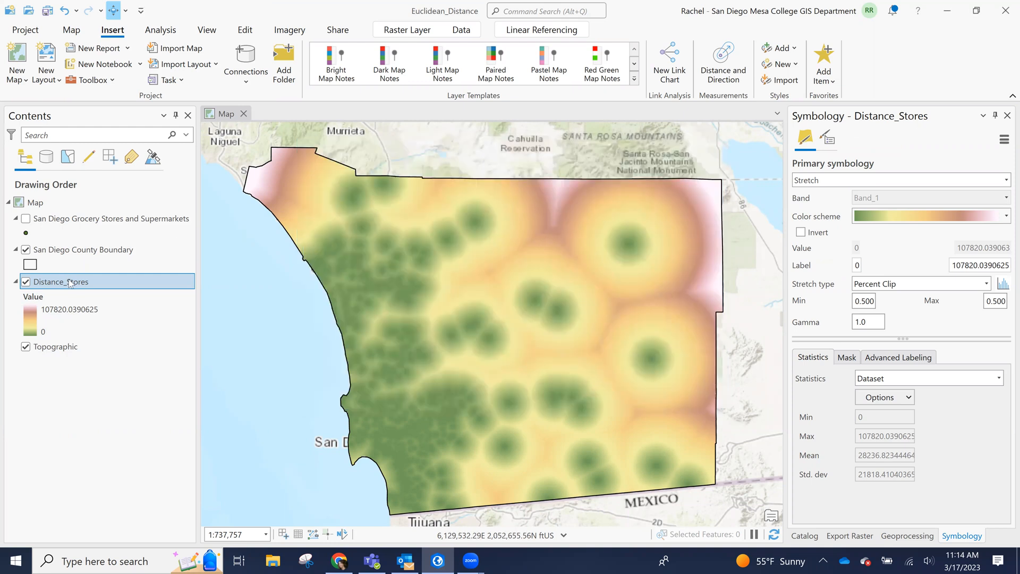
click(68, 310)
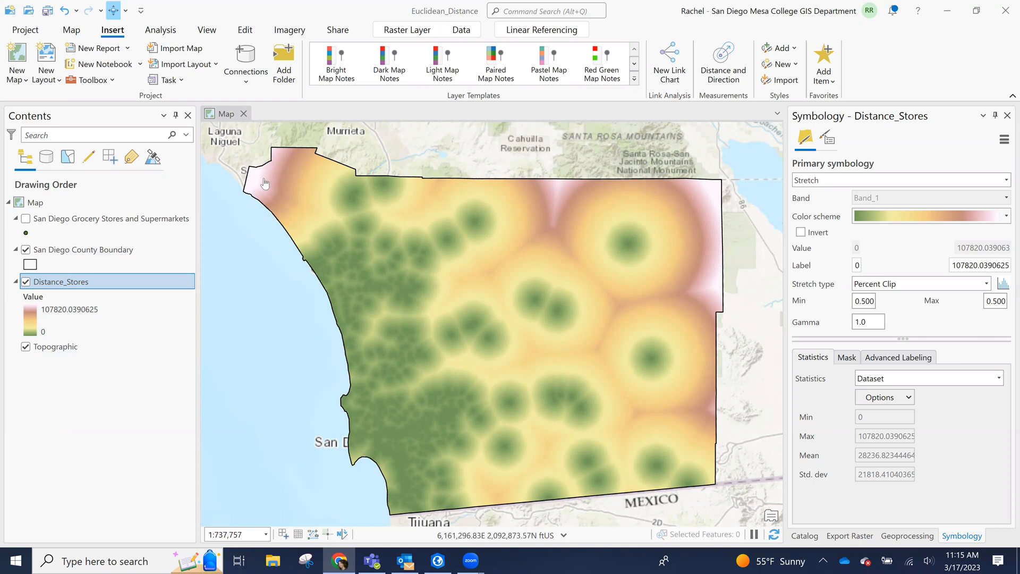
mouse_move(269, 189)
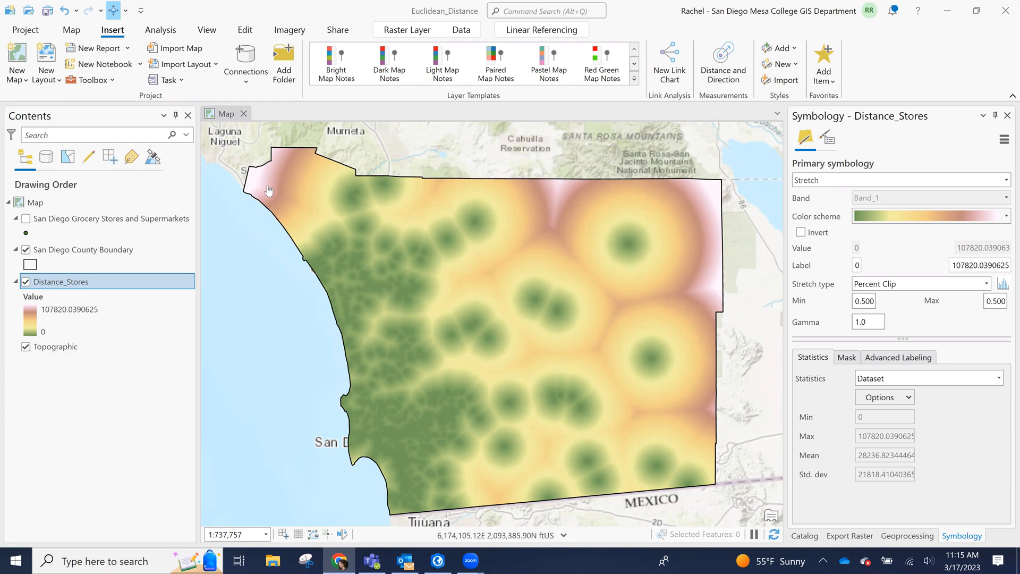
mouse_move(419, 173)
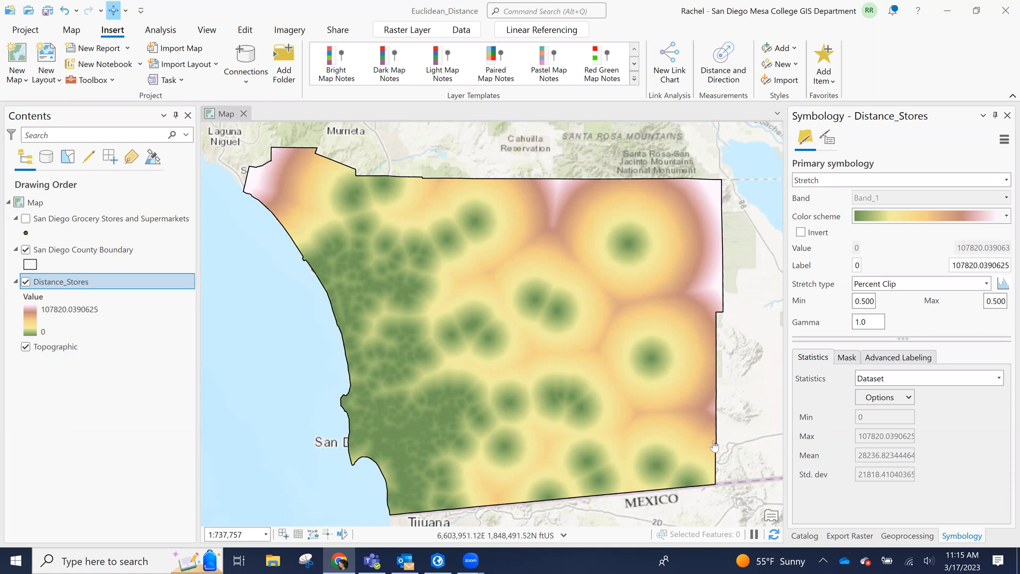
mouse_move(733, 242)
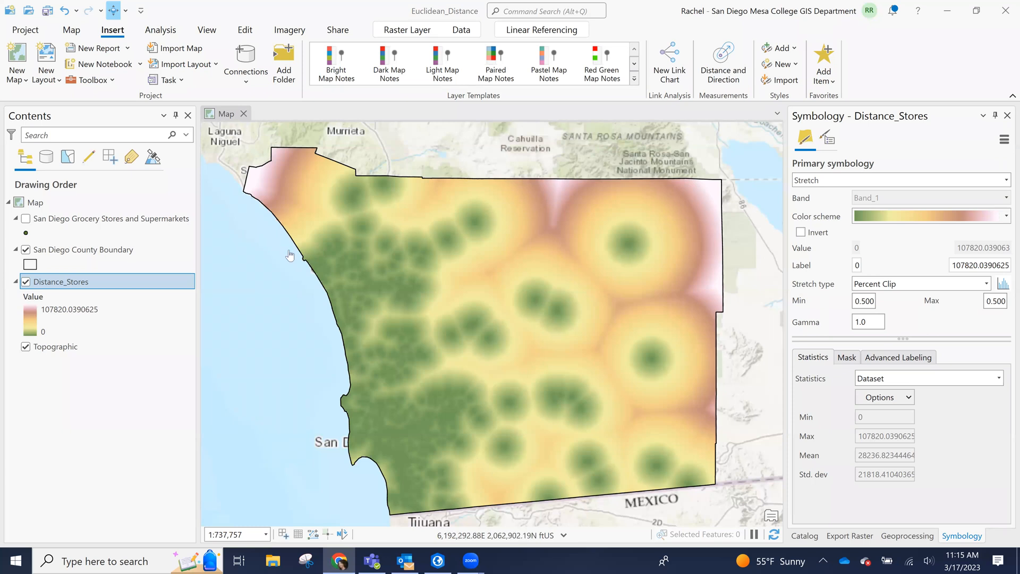
mouse_move(344, 219)
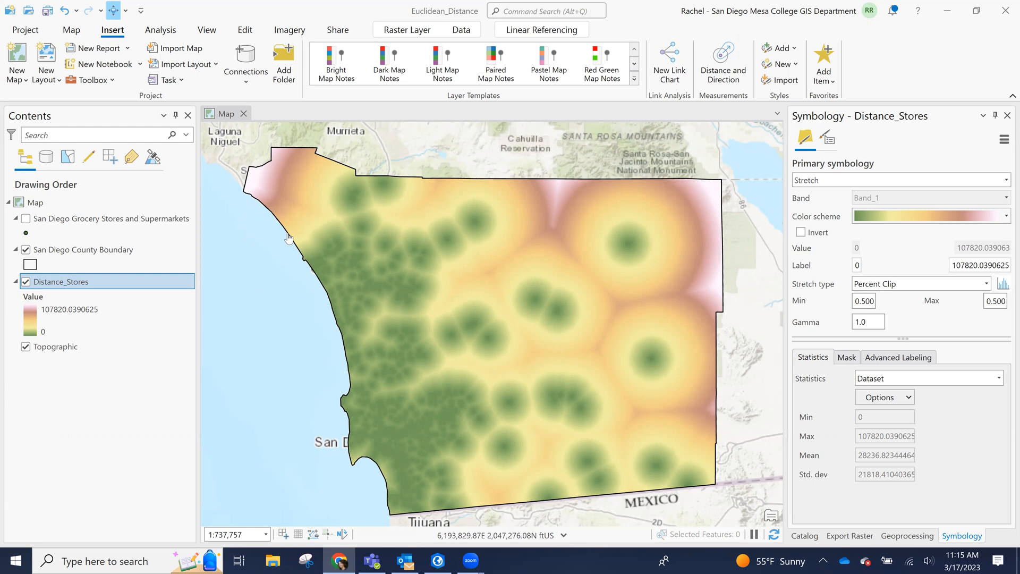
mouse_move(423, 276)
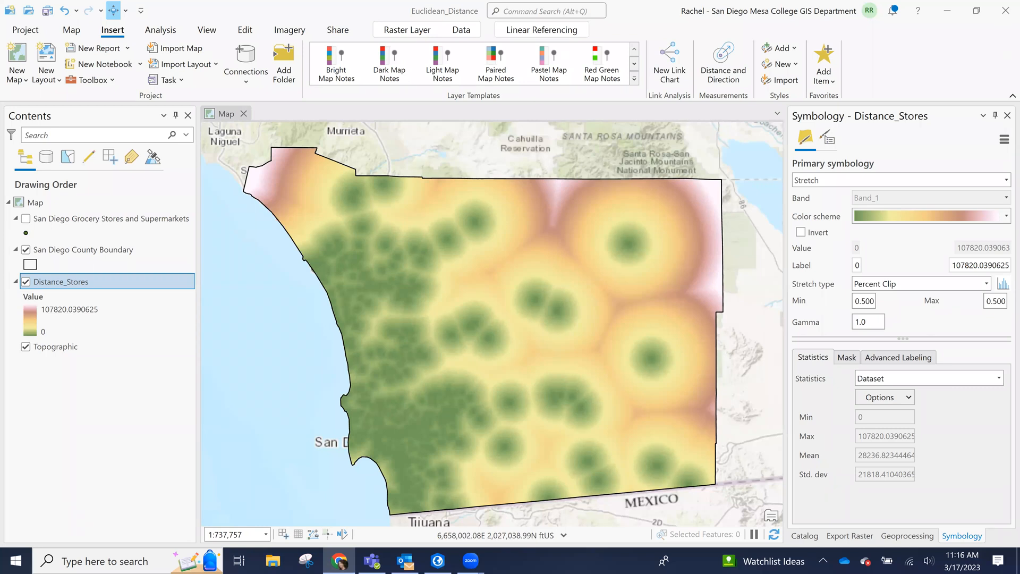
mouse_move(917, 276)
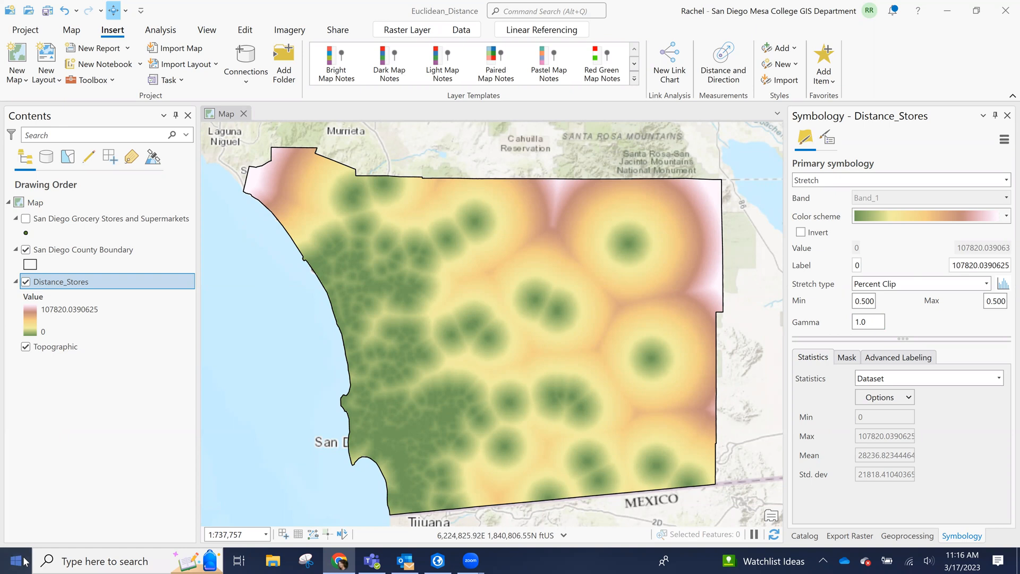
click(16, 561)
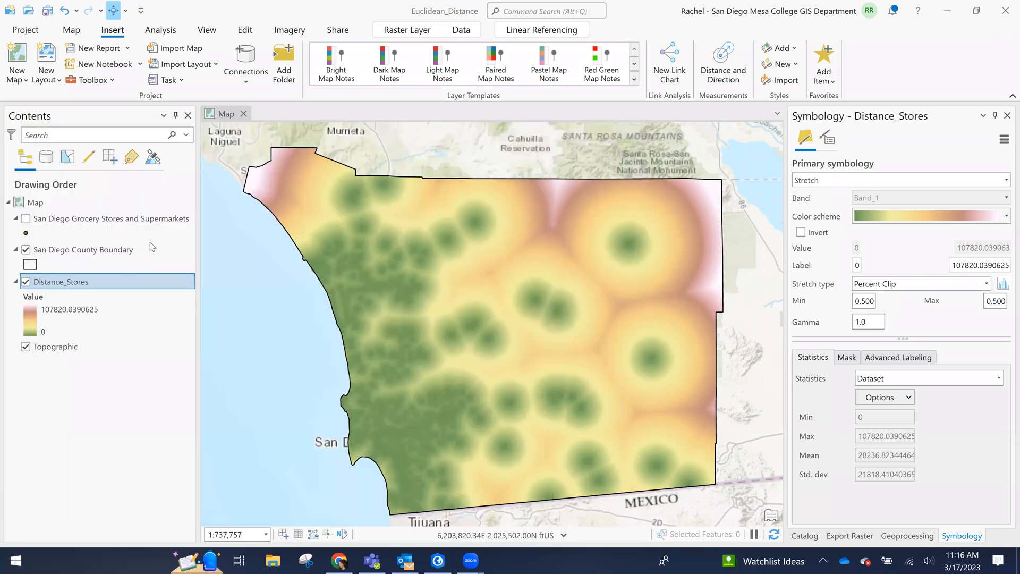
- Compute 5280 × 0.25 = 1,320 feet in Calculator, then close it
click(502, 560)
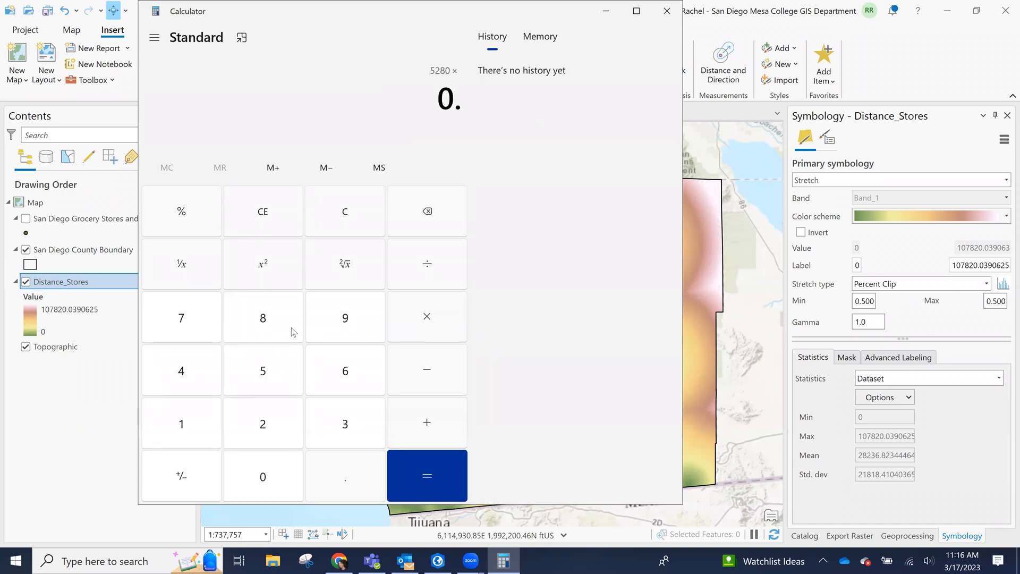
click(427, 474)
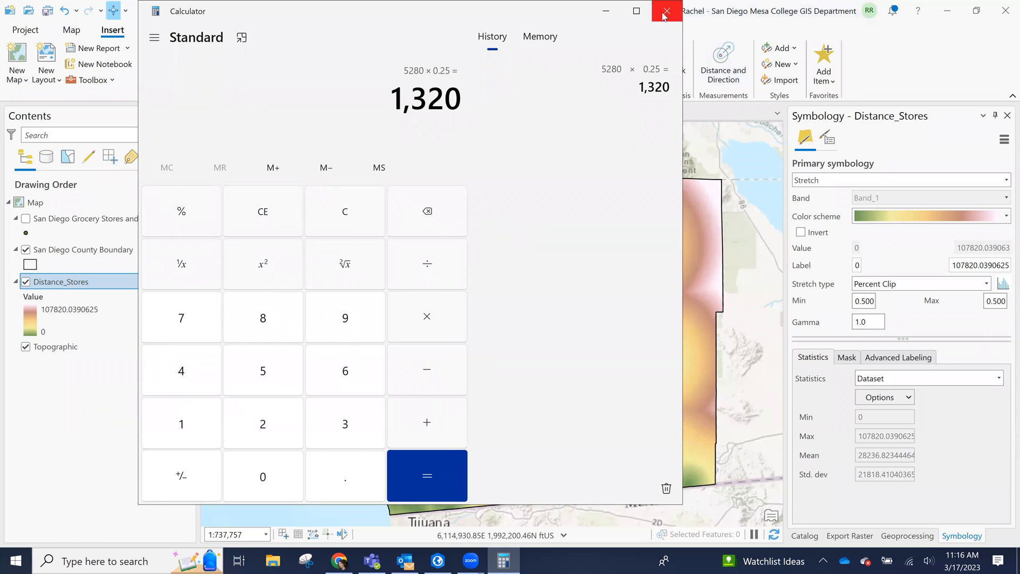
click(666, 11)
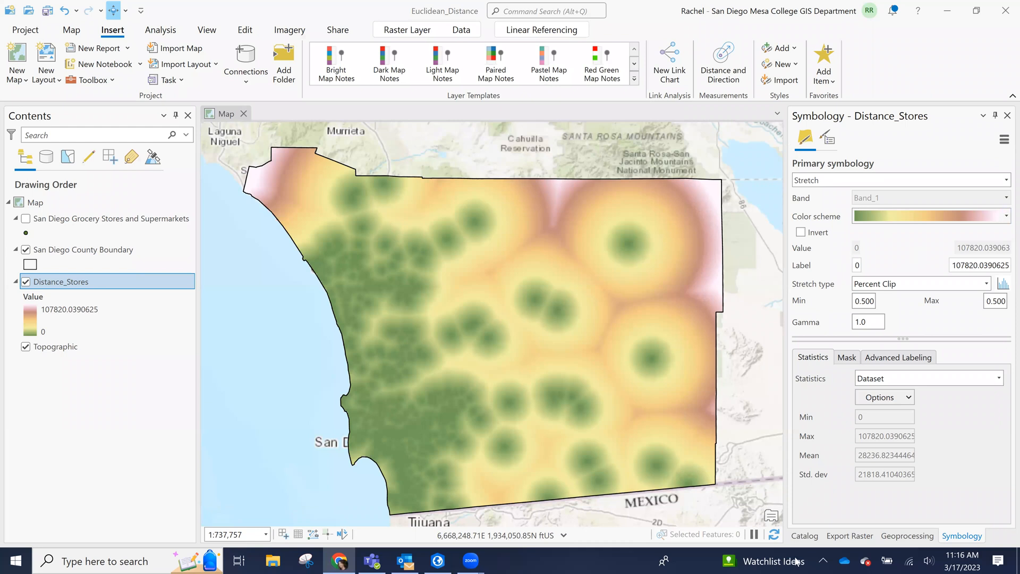
- Search for and launch the Reclassify tool with Distance_Stores as input raster and VALUE as reclass field
click(805, 535)
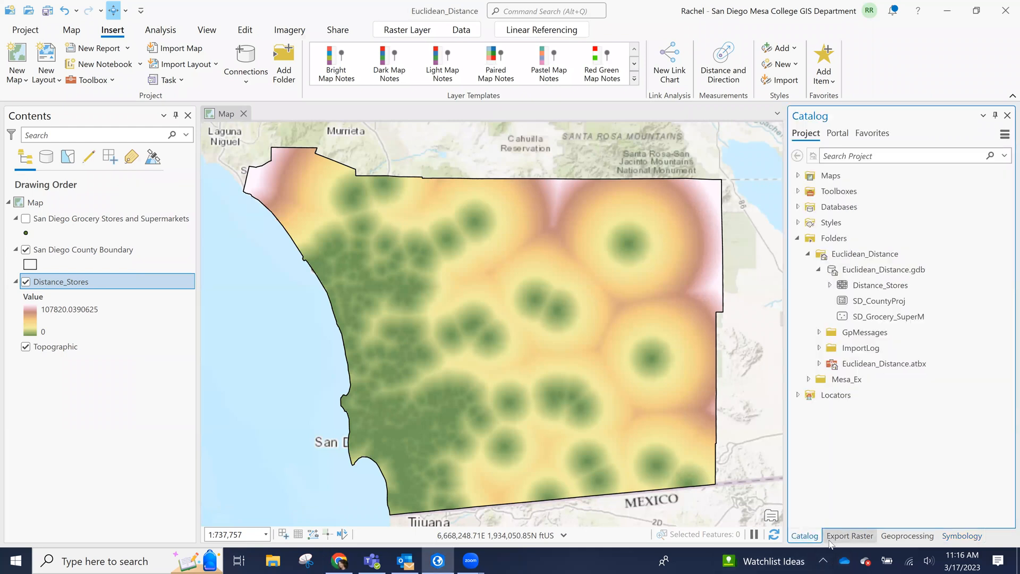
click(850, 536)
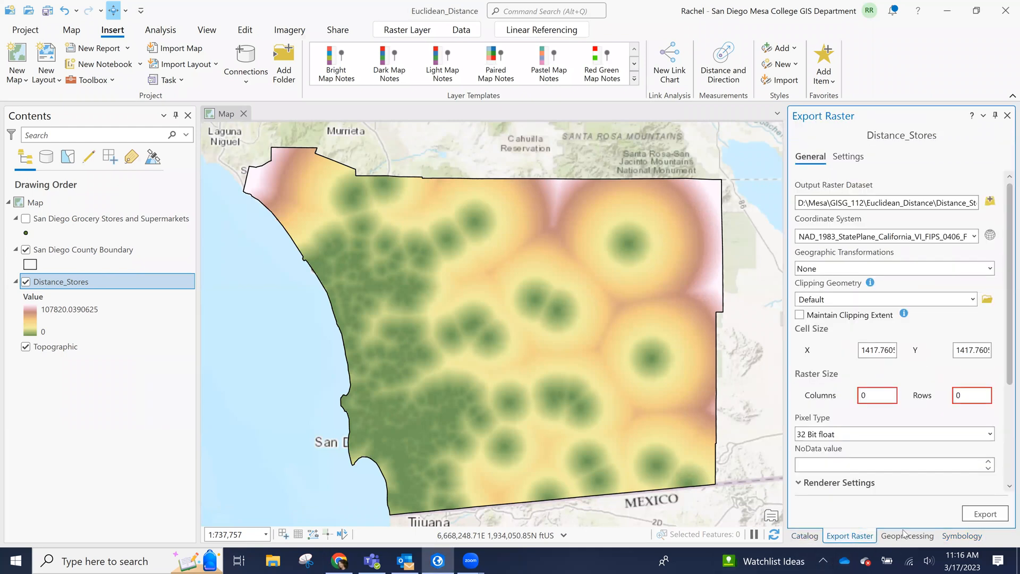
click(906, 536)
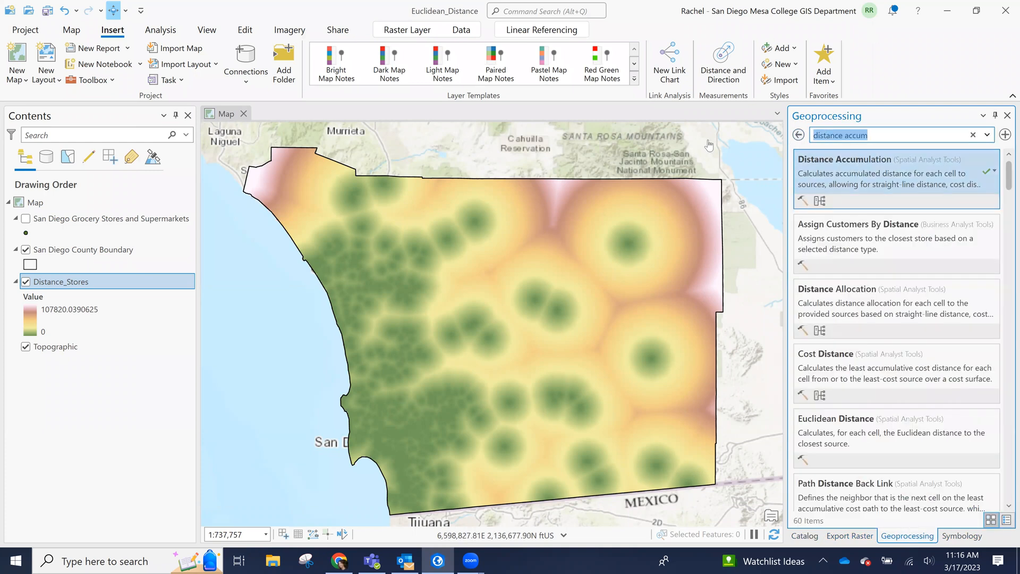
text(reclassify)
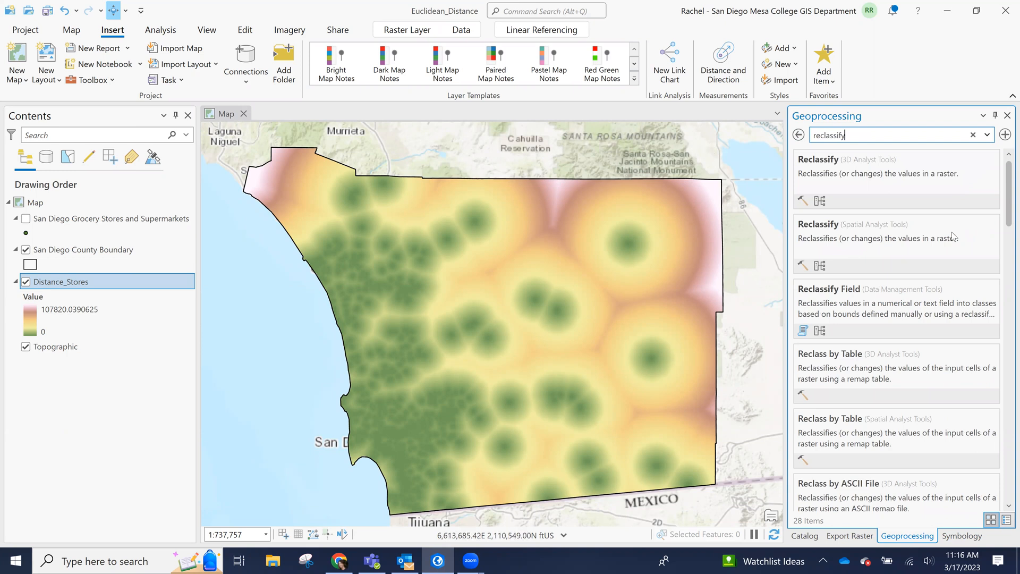
click(818, 224)
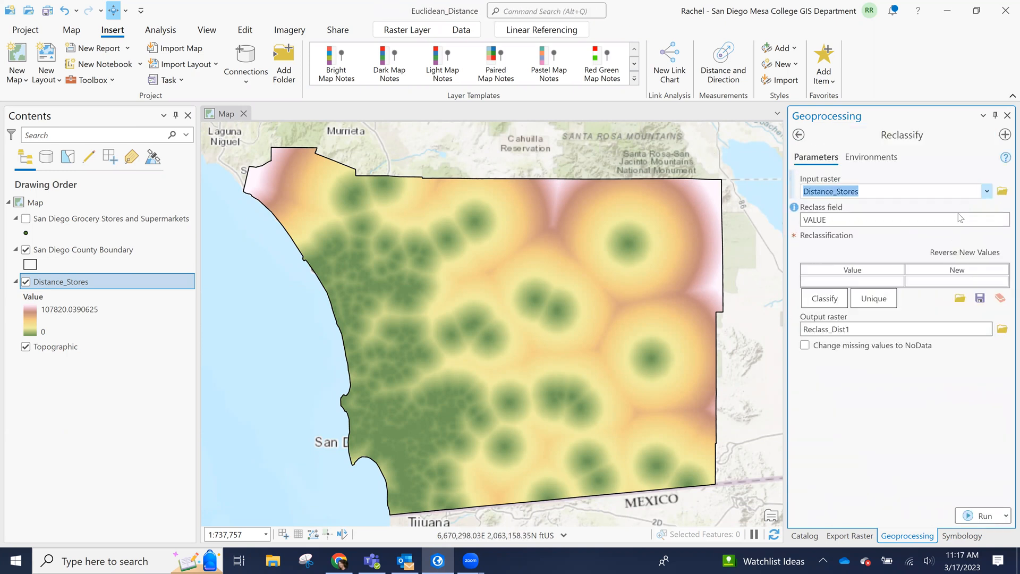
click(823, 297)
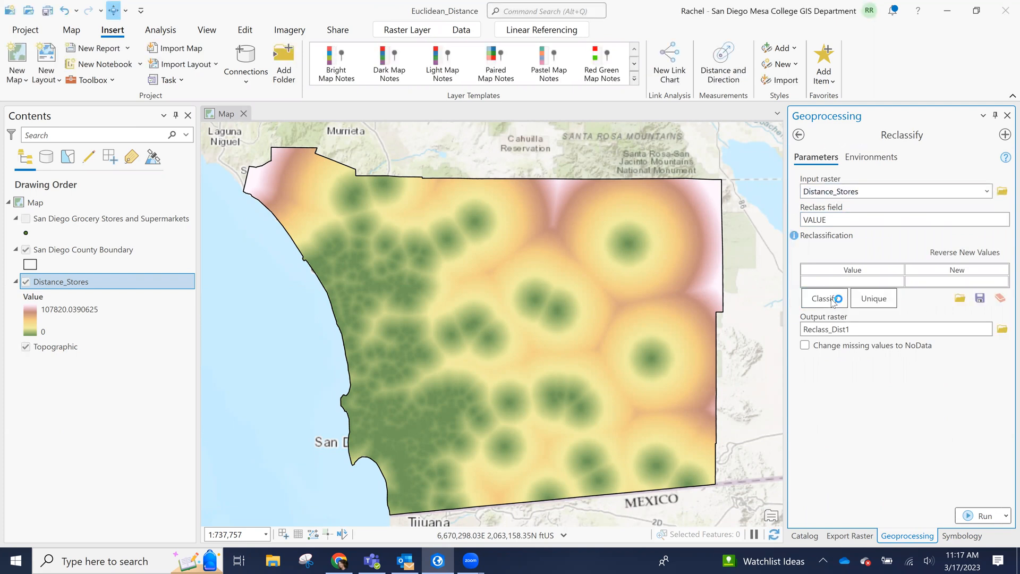
- Classify into 3 classes with breaks at 1400 and 2640 feet, mapped to values 1, 2 and 3
click(823, 298)
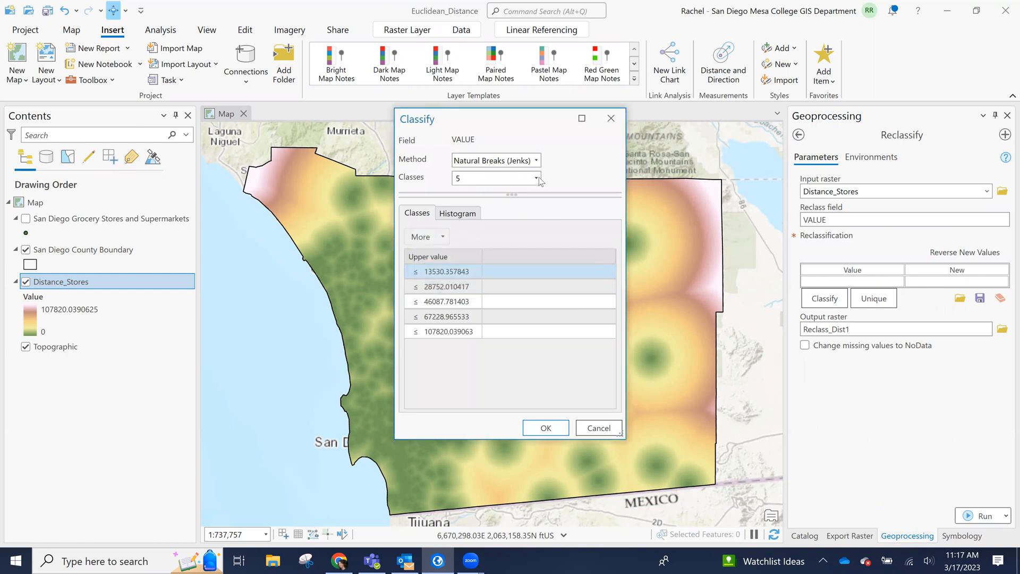
click(536, 177)
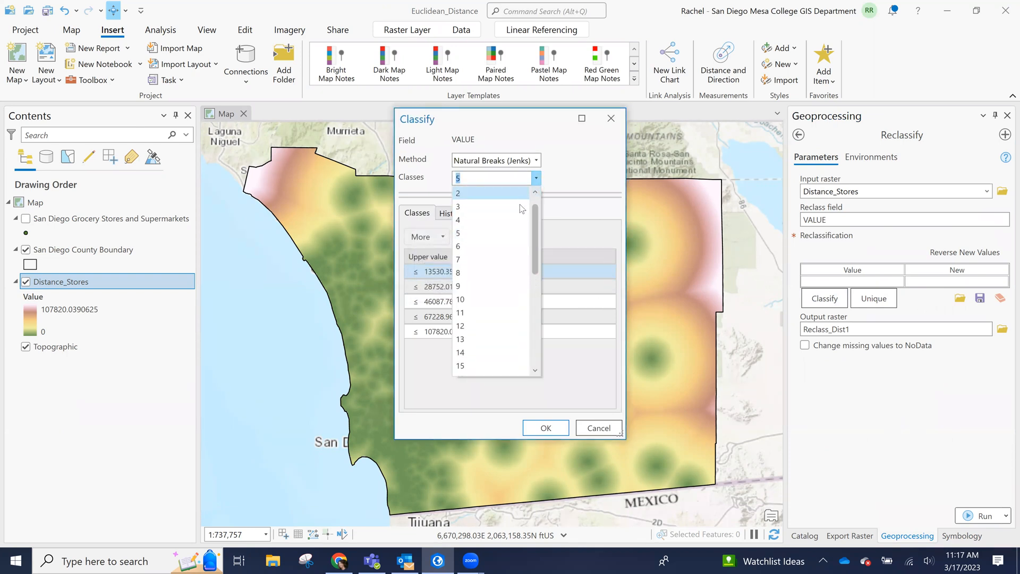
click(459, 206)
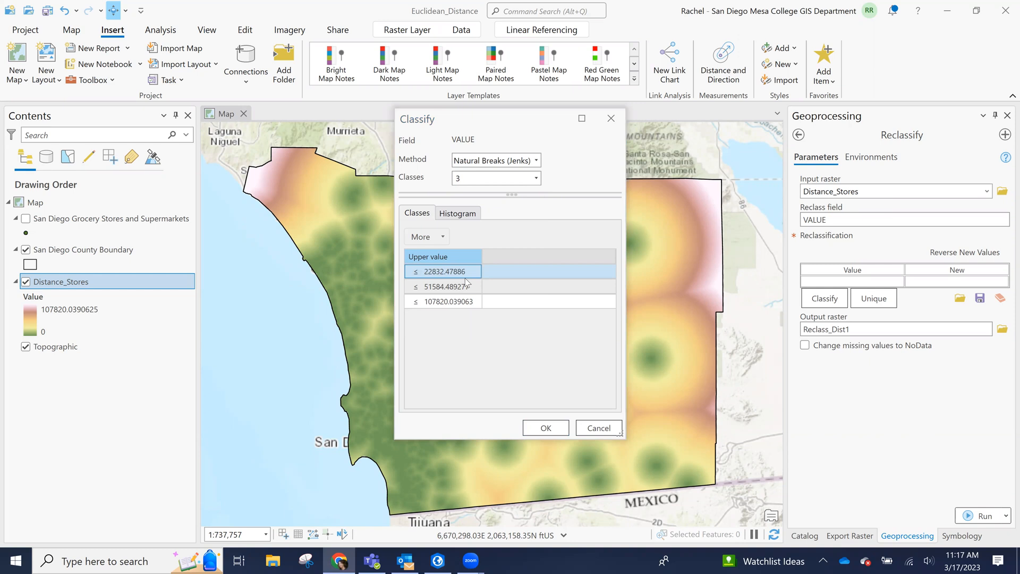
double_click(443, 273)
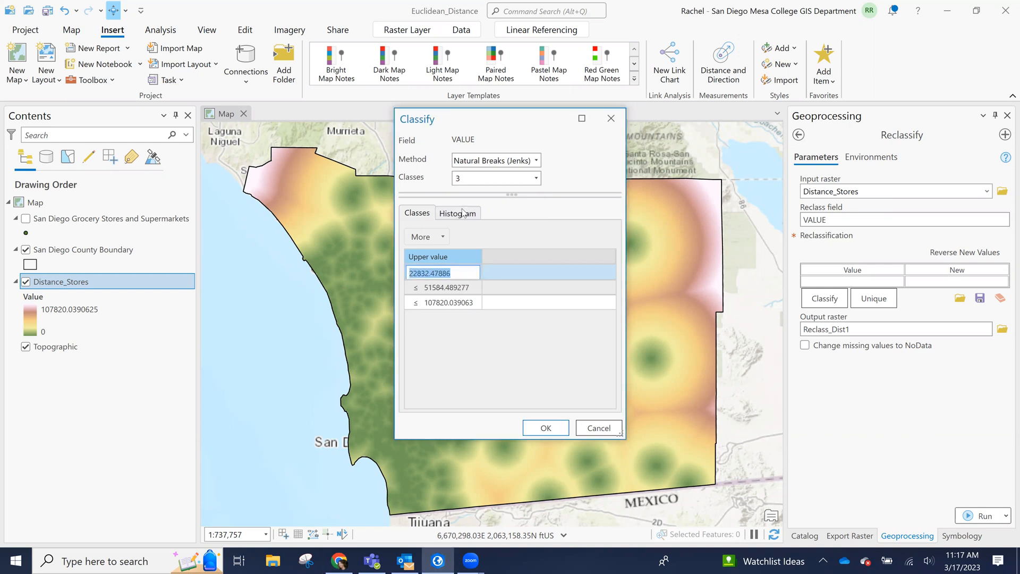
text(1)
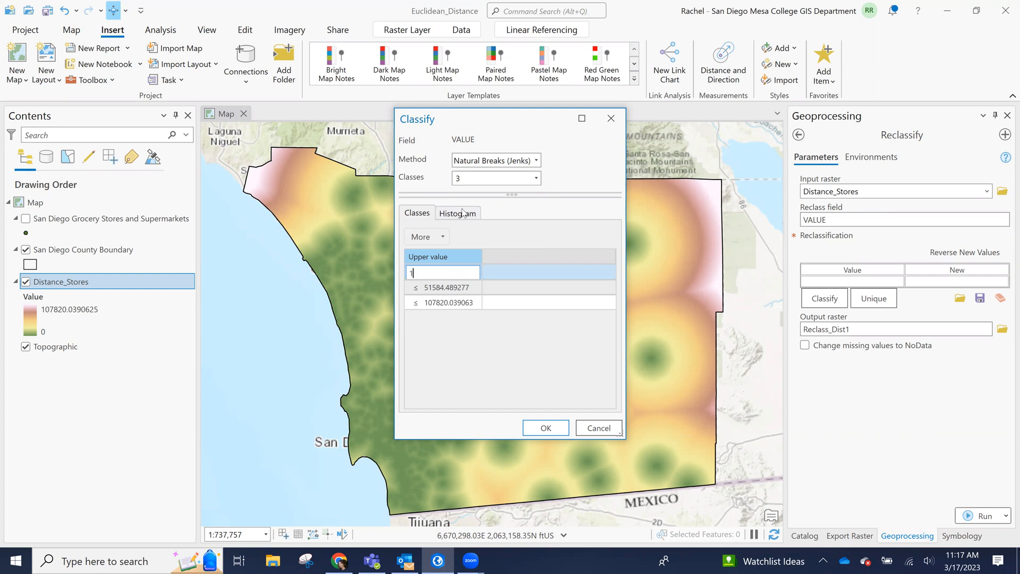
text(1)
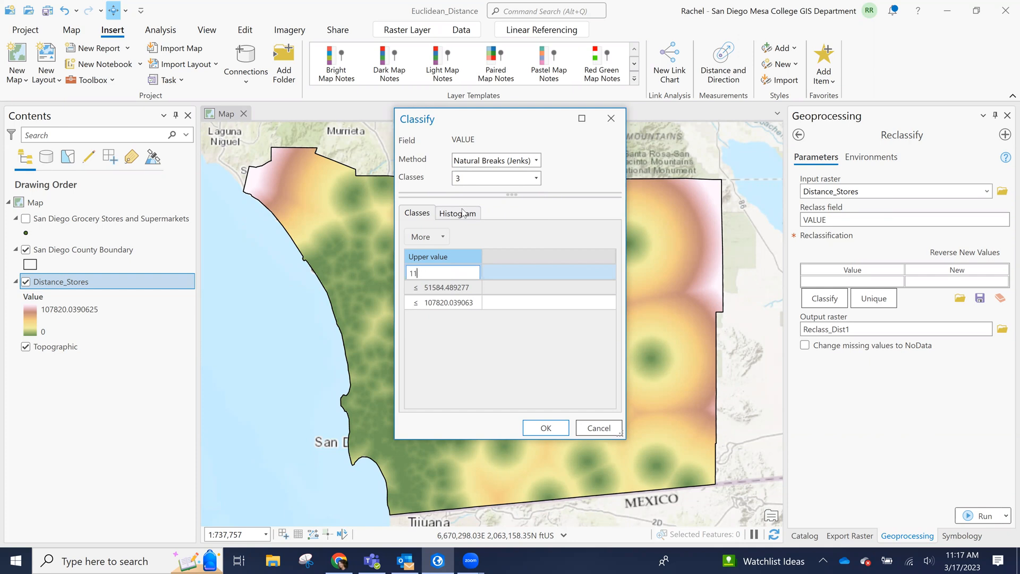
text(1400.0)
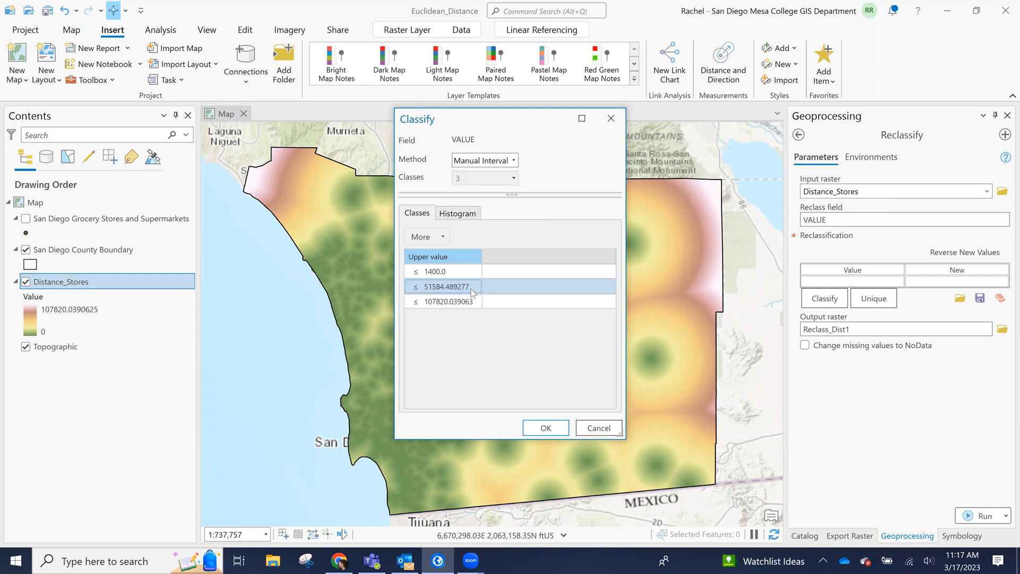
double_click(445, 287)
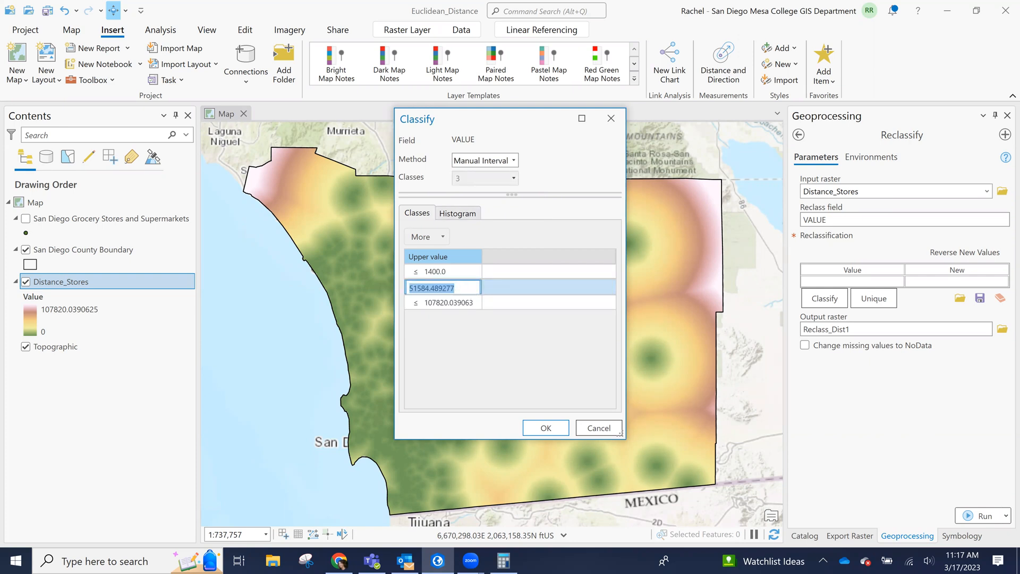
text(2640)
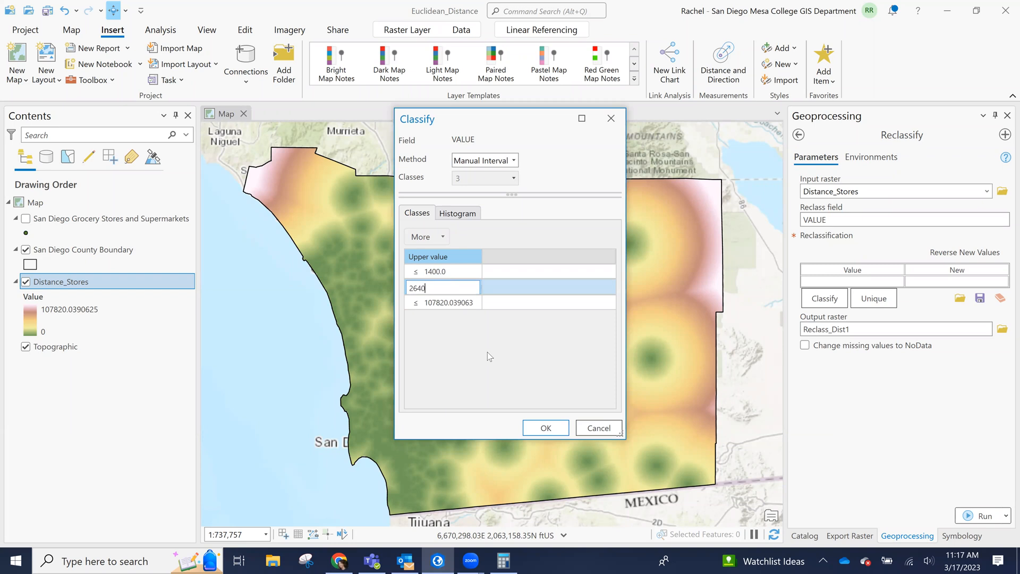
key(enter)
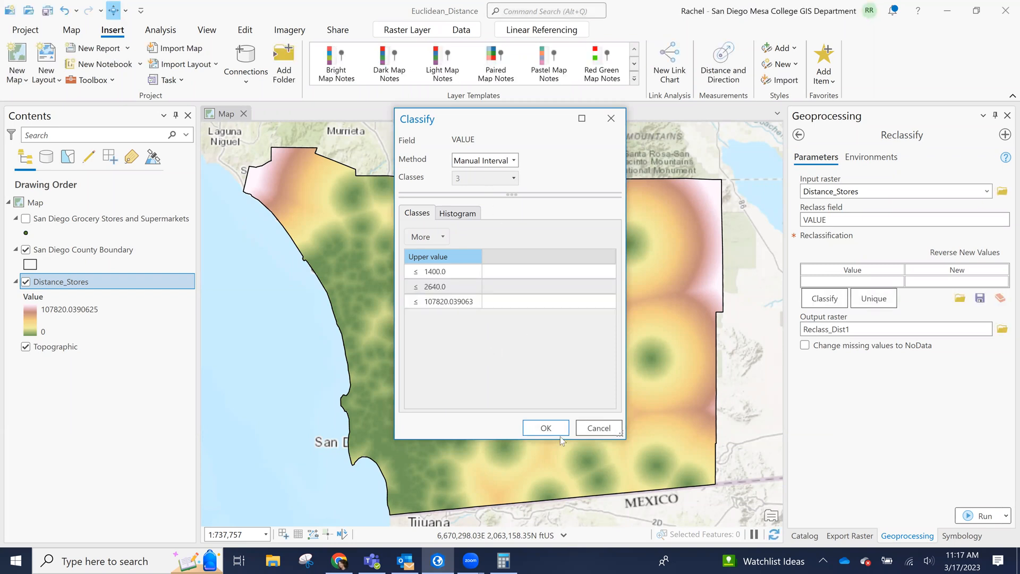
click(545, 427)
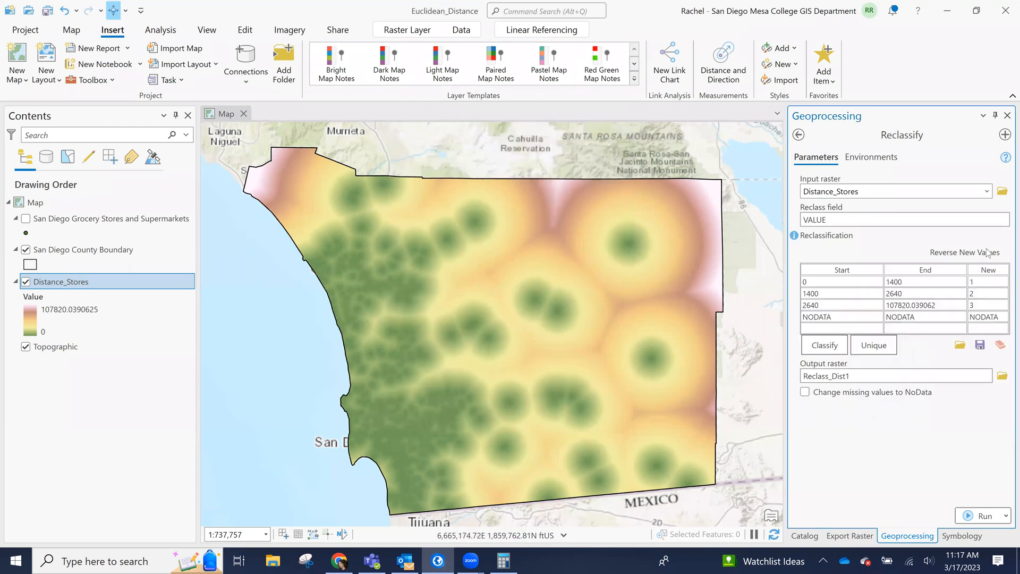
mouse_move(909, 279)
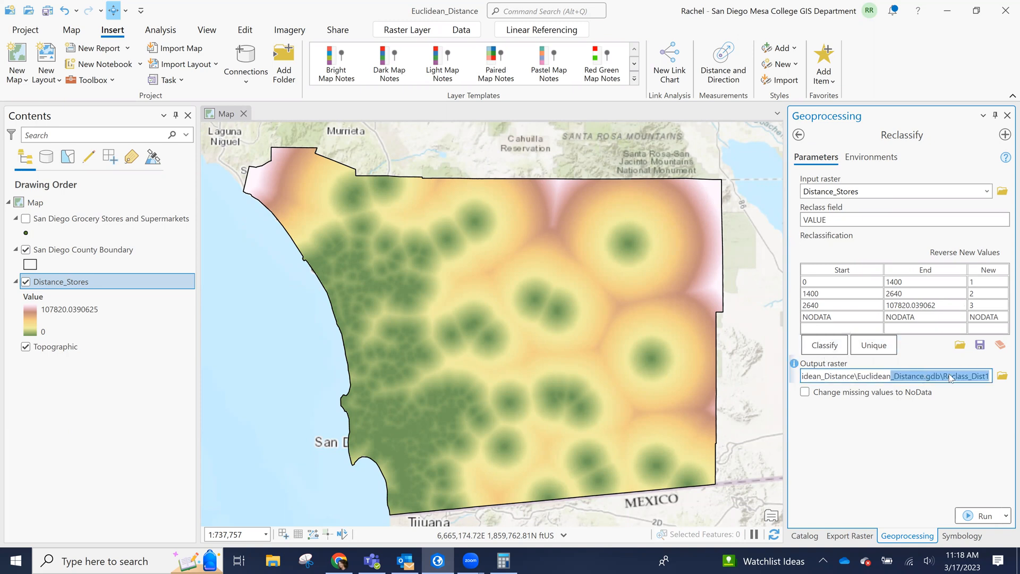
- Save the output raster as Reclass_Distance in the Euclidean_Distance geodatabase
click(1002, 375)
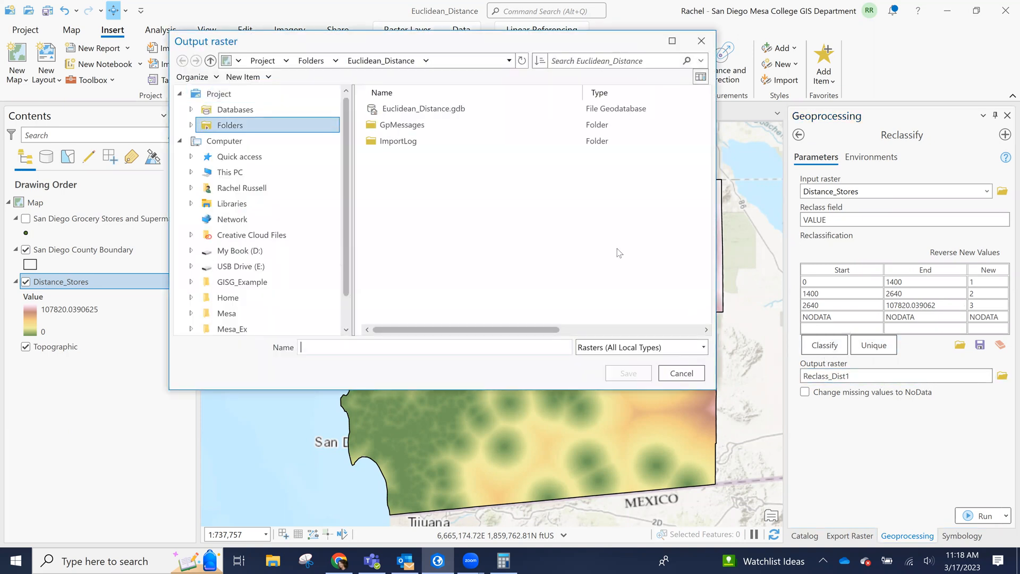
click(424, 108)
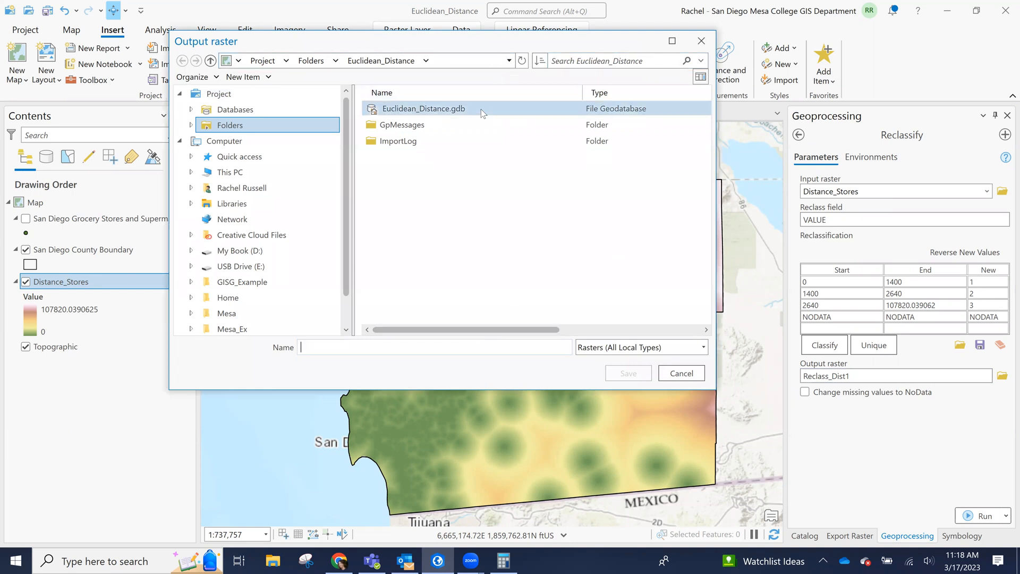
double_click(424, 108)
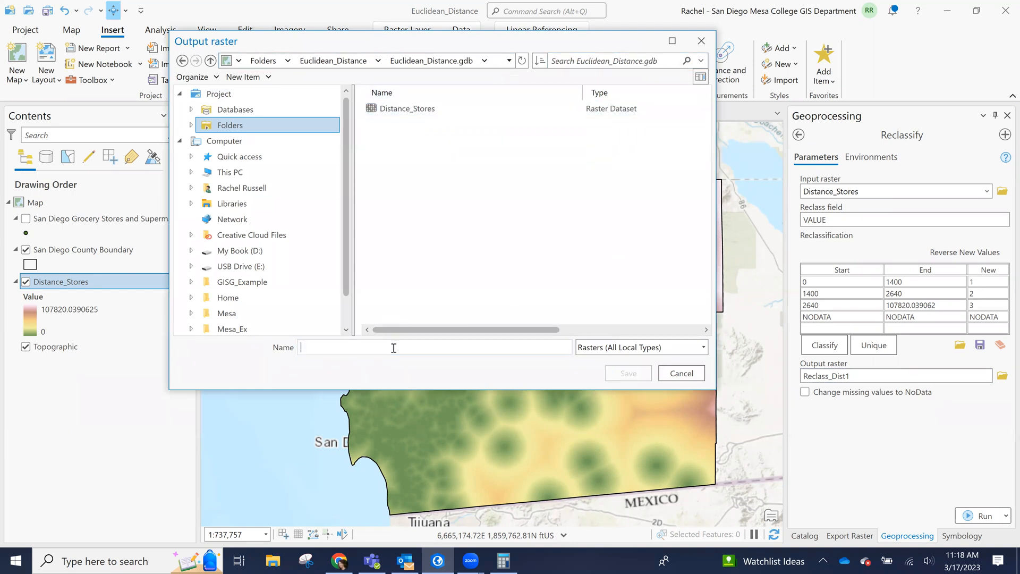
text(Reclass_Distance)
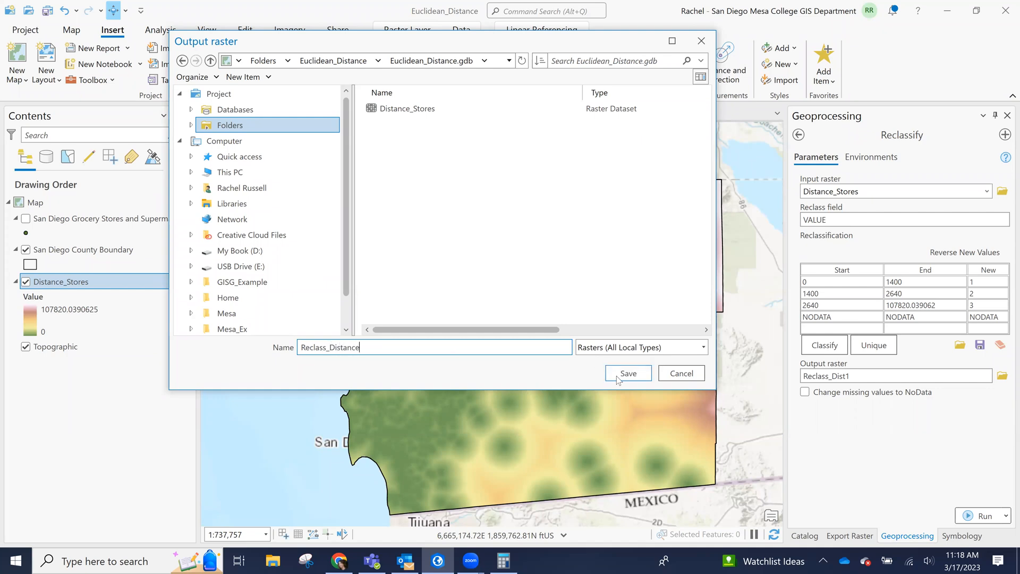
click(626, 373)
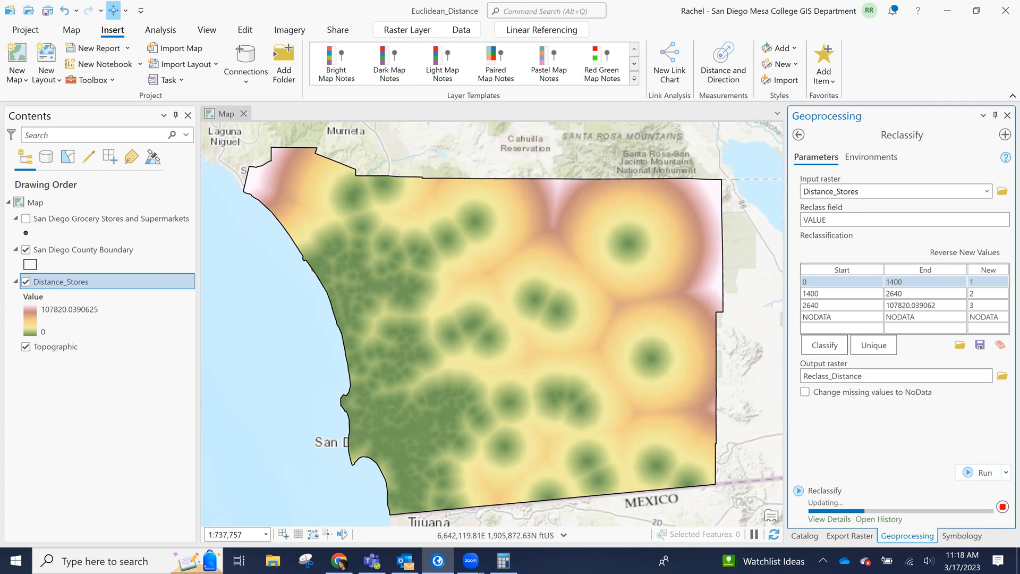
- Run Reclassify and zoom on the map to inspect the three-class Reclass_Distance result
click(982, 472)
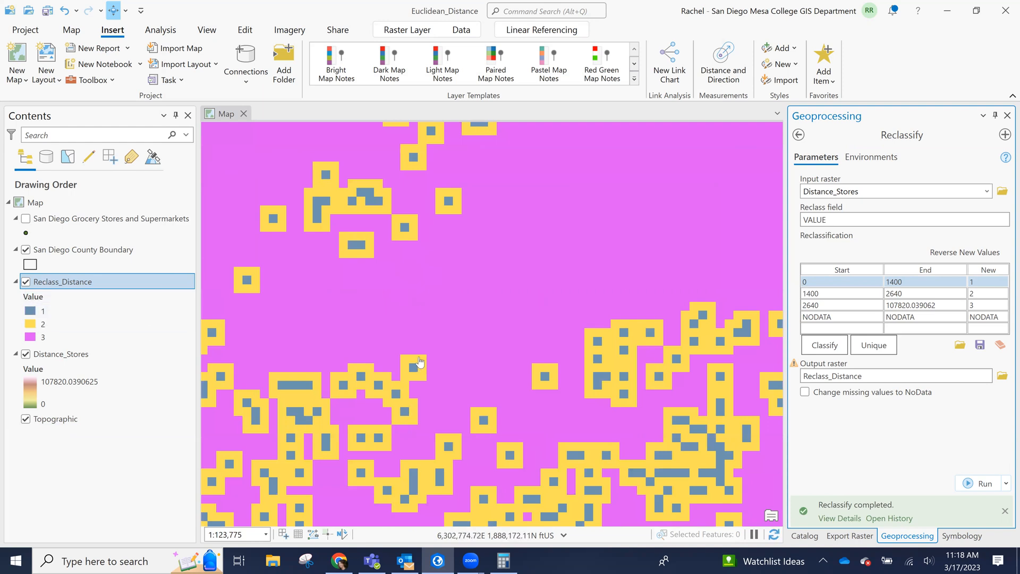
scroll(down, 3)
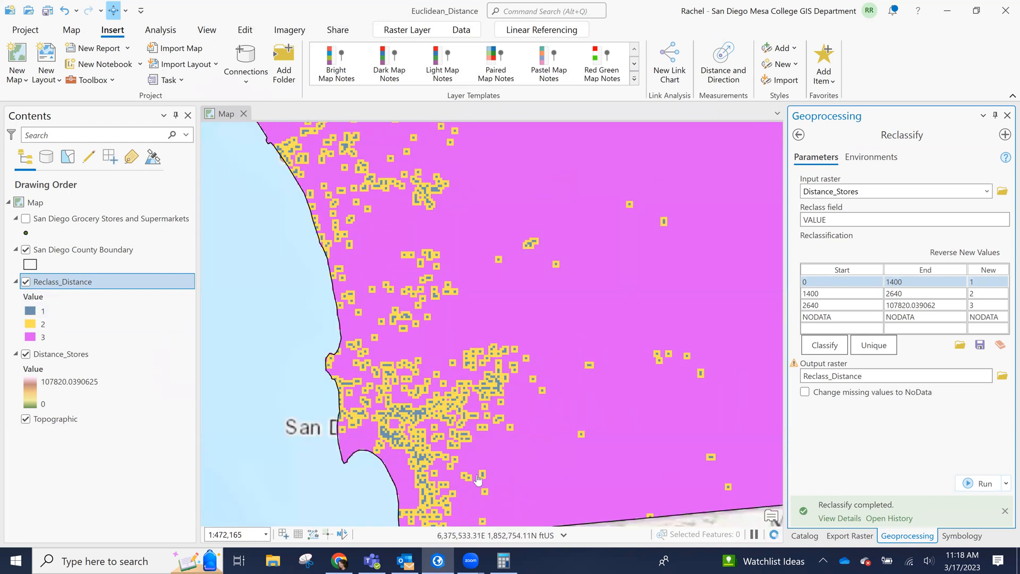
mouse_move(574, 393)
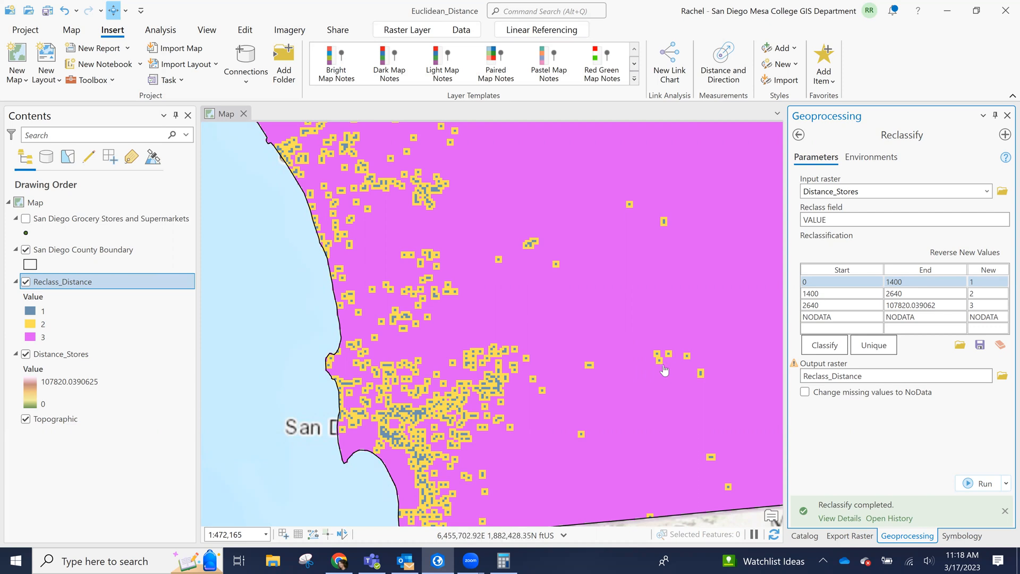
mouse_move(672, 373)
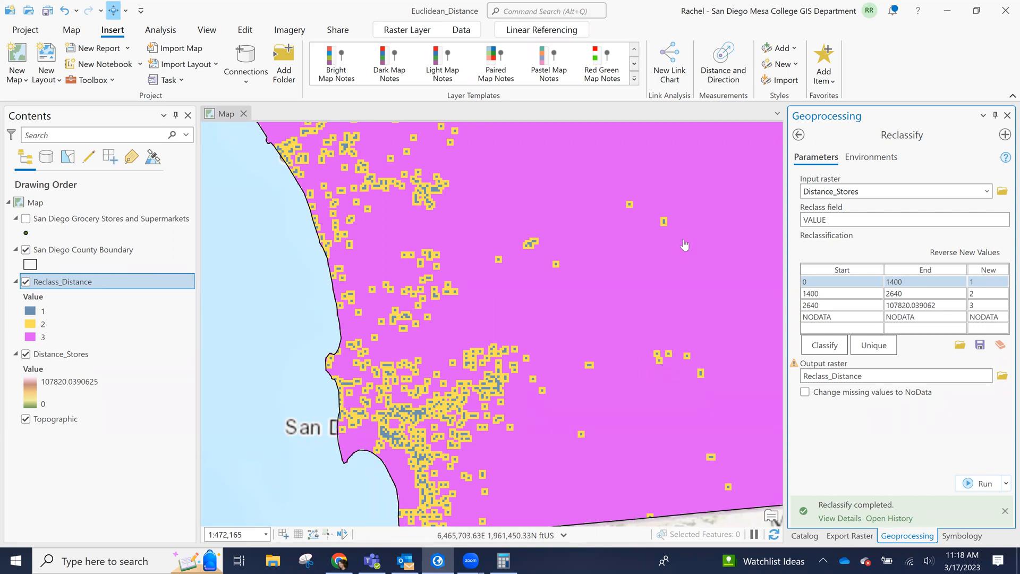
scroll(down, 3)
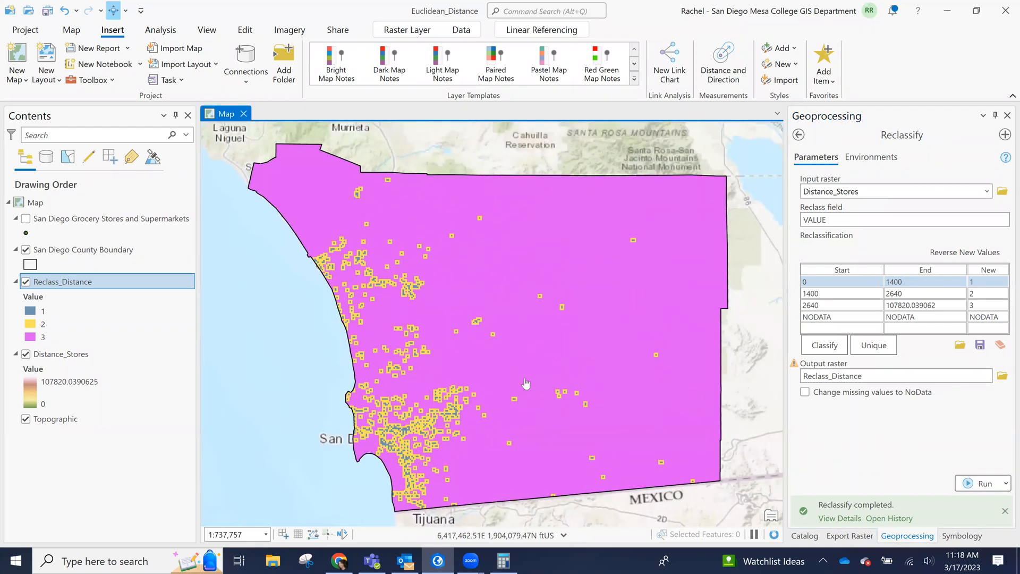
mouse_move(583, 220)
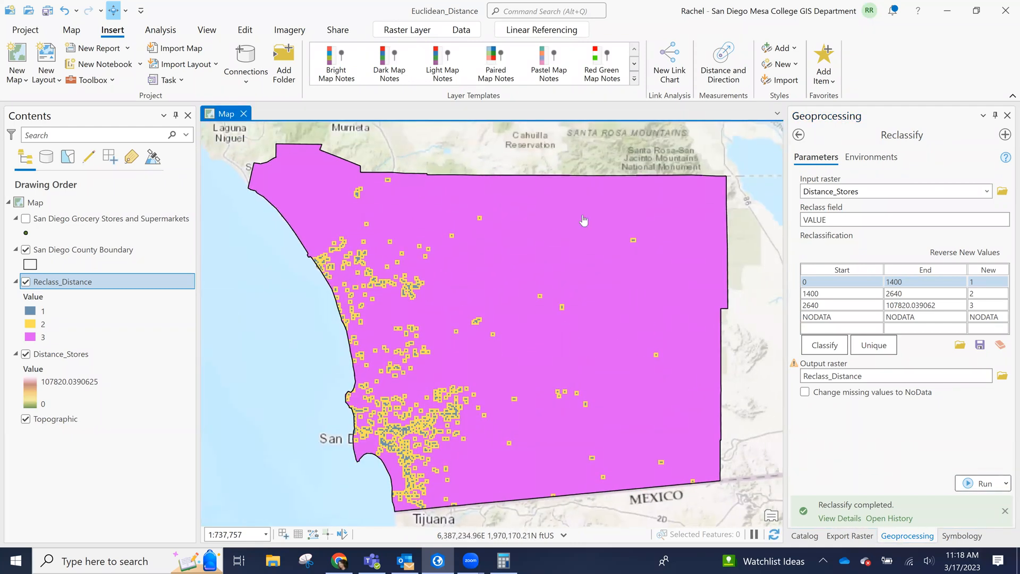